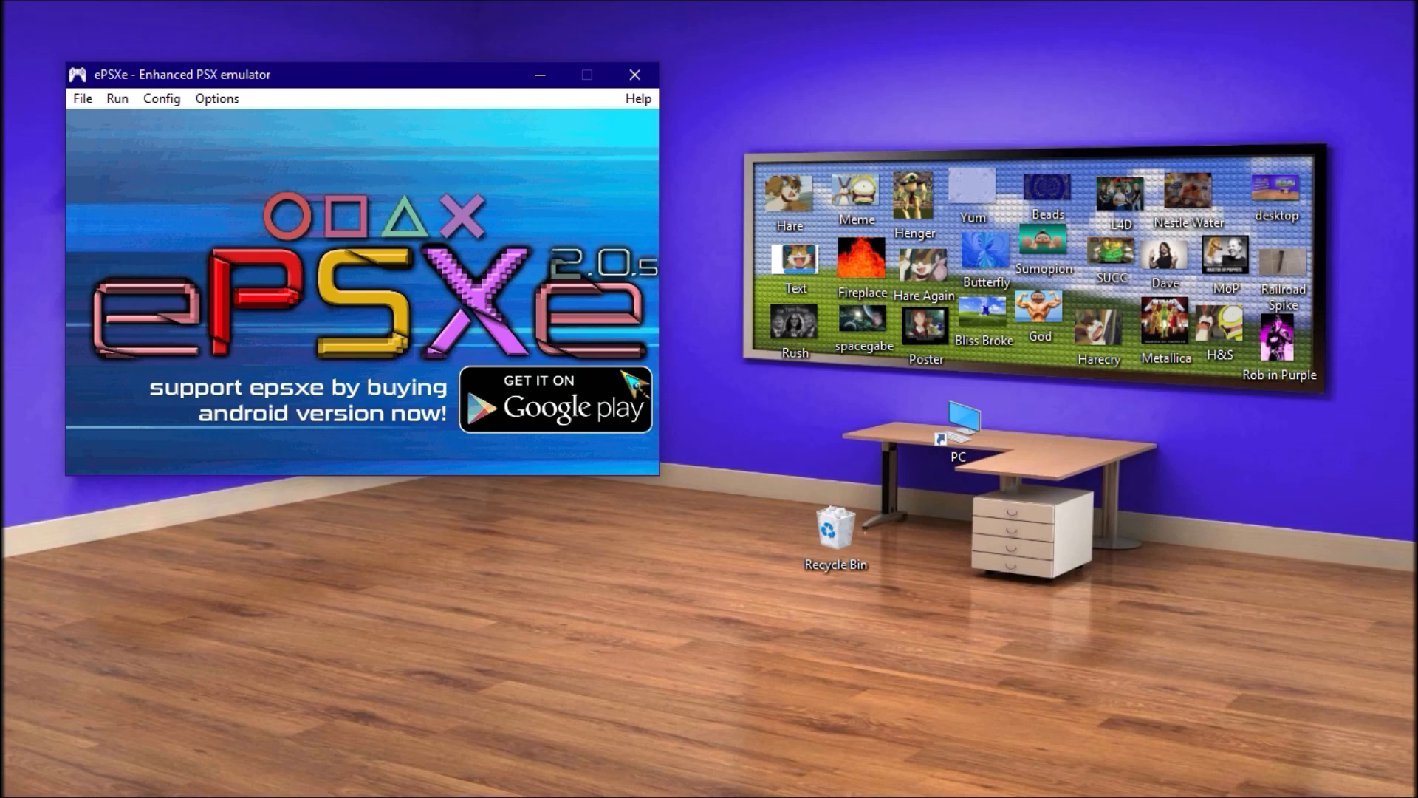
mouse_move(664, 233)
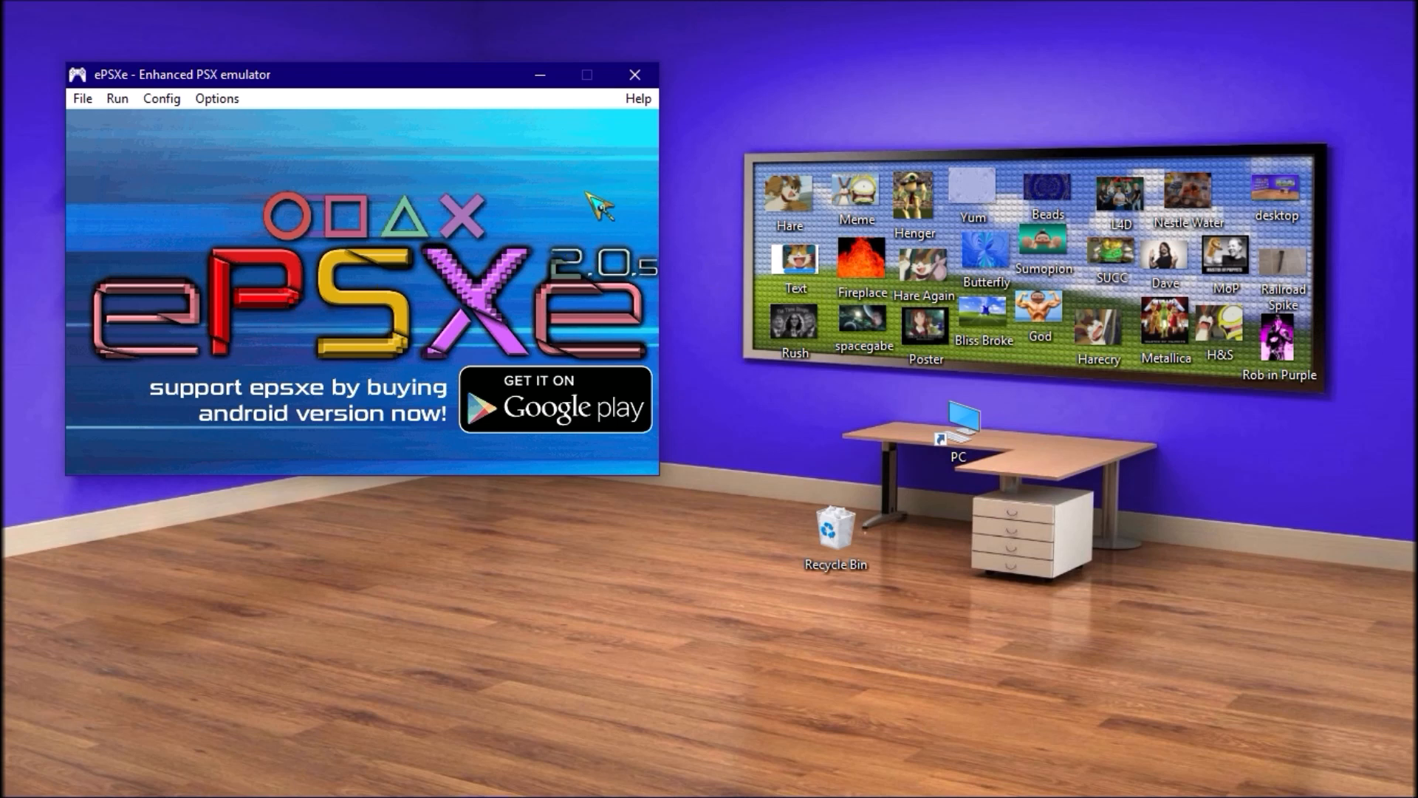
mouse_move(653, 166)
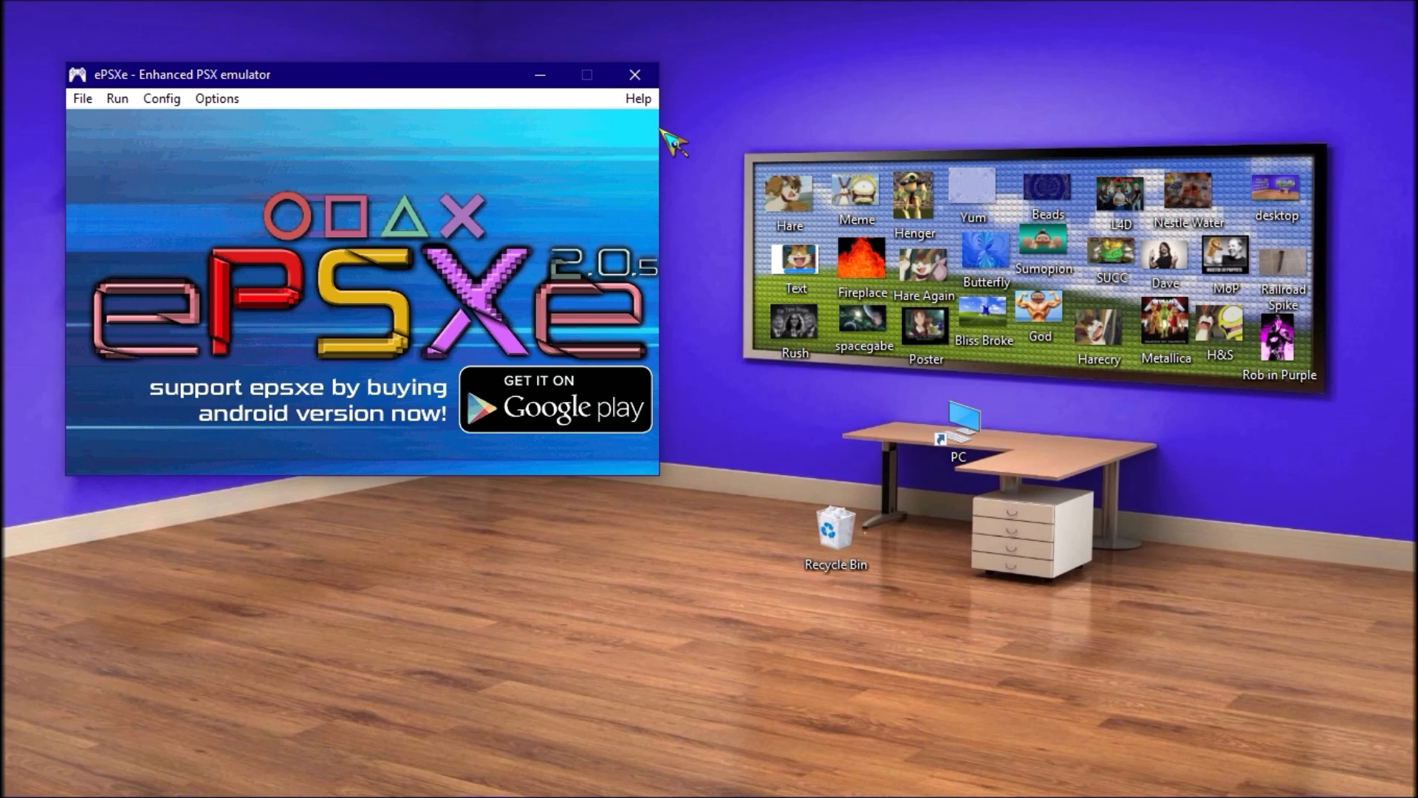
mouse_move(253, 80)
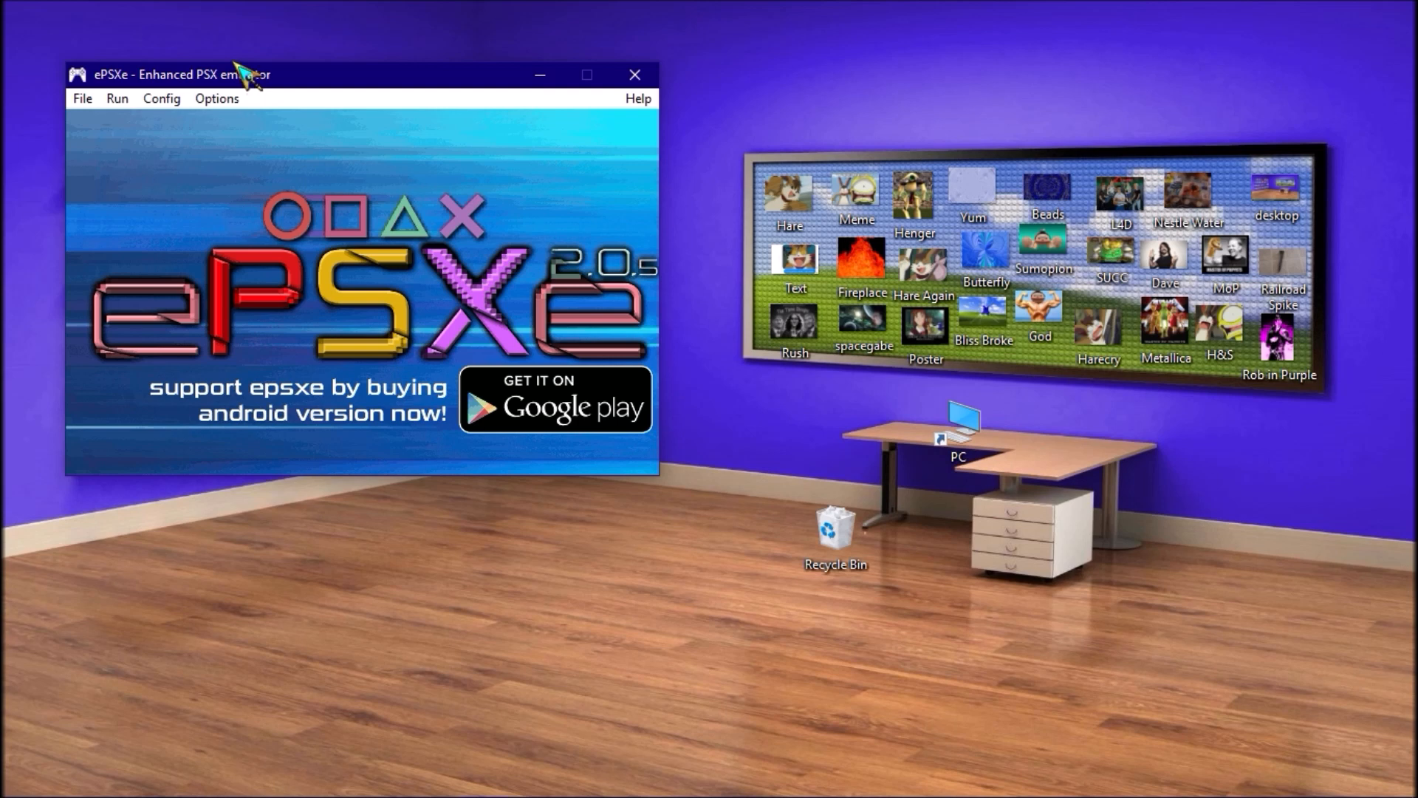
mouse_move(252, 77)
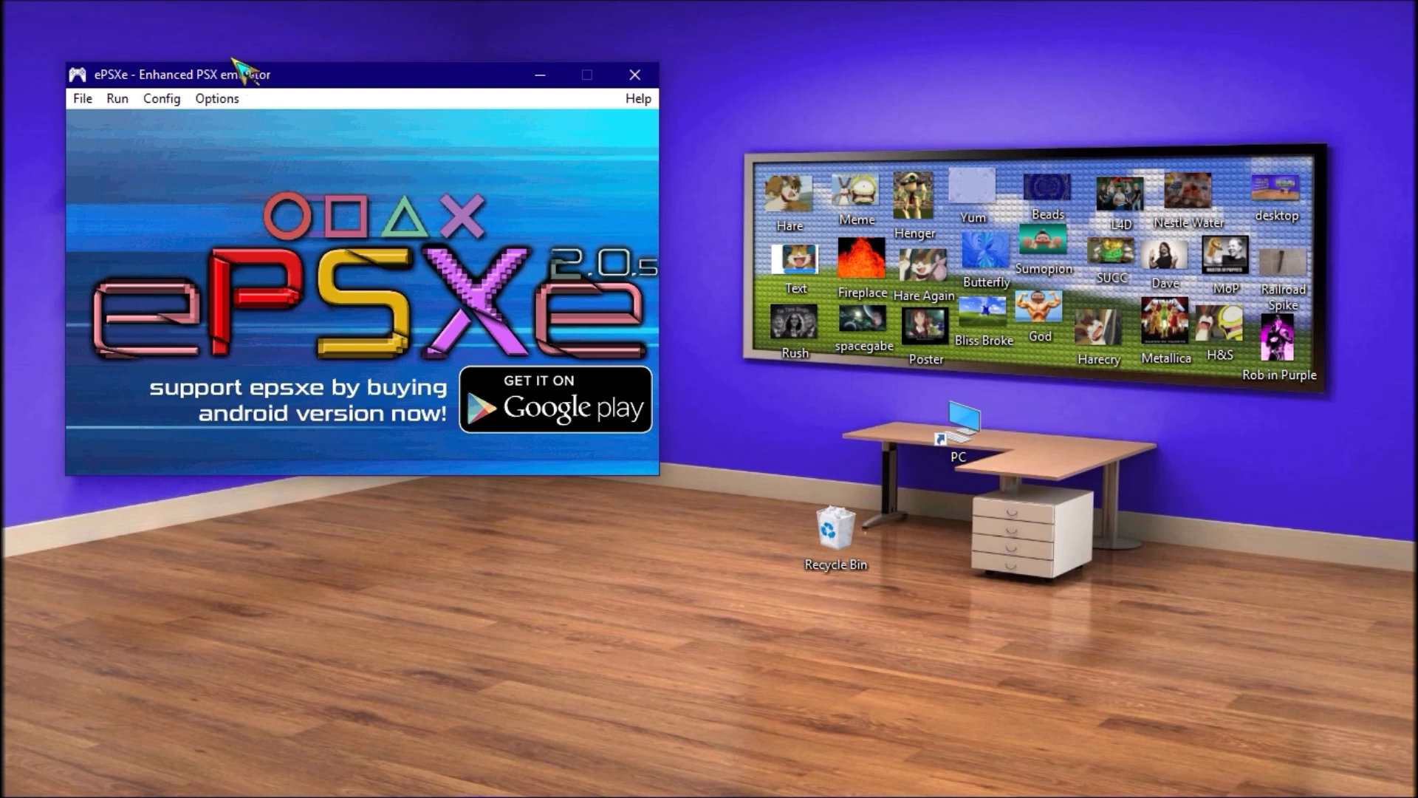
mouse_move(239, 73)
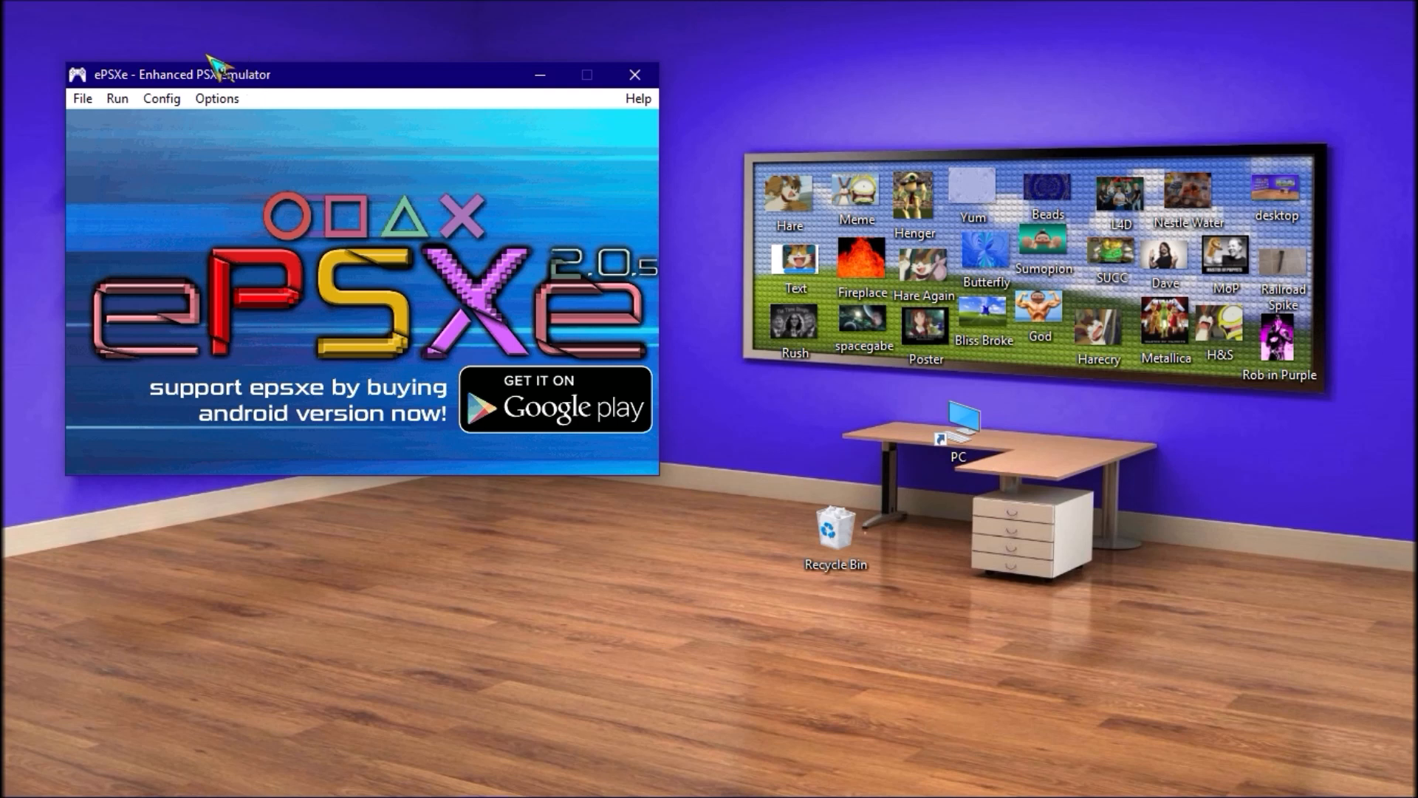
Try the Mooby2 CD-ROM plugin, then switch back to the ePSXe CDR WNT/W2K core driver.
click(161, 97)
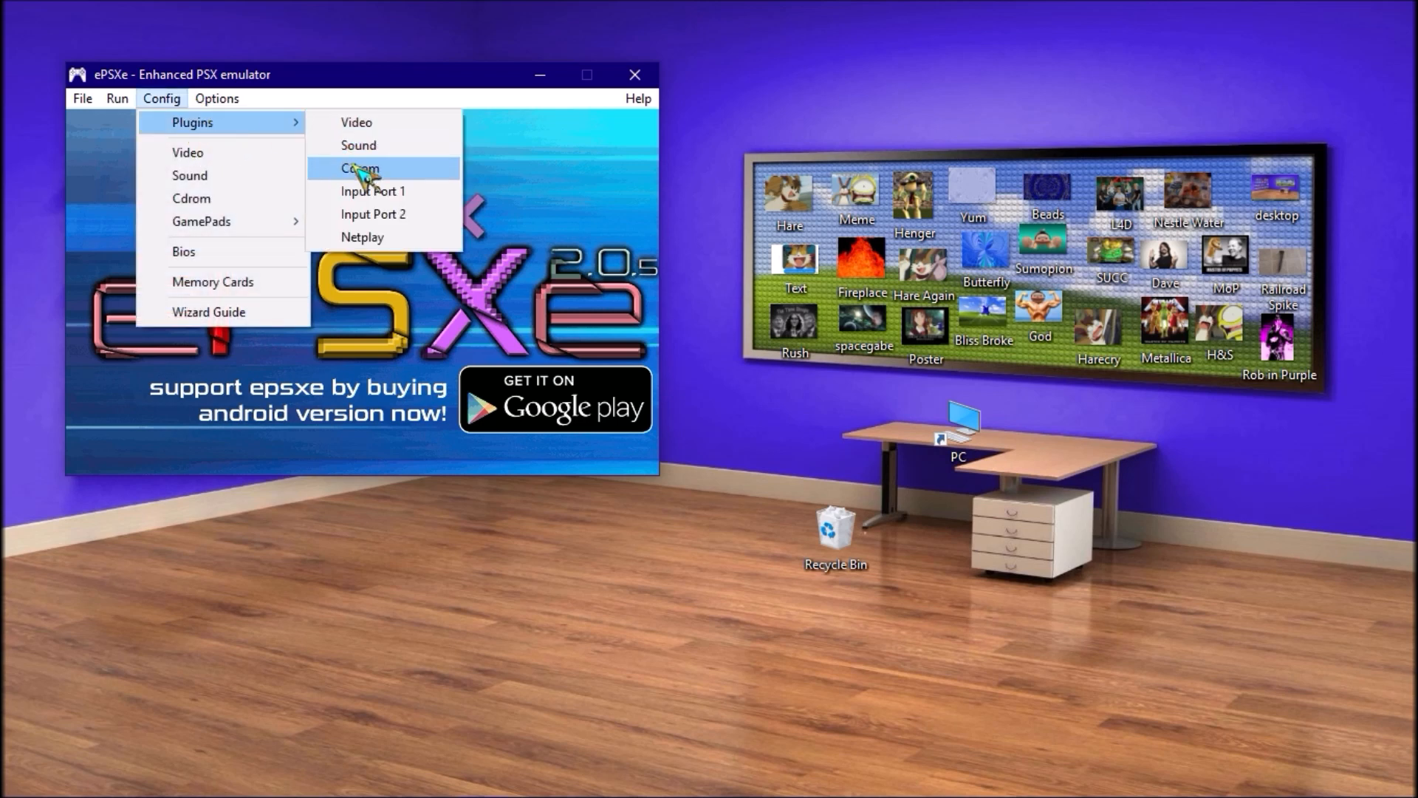
click(361, 168)
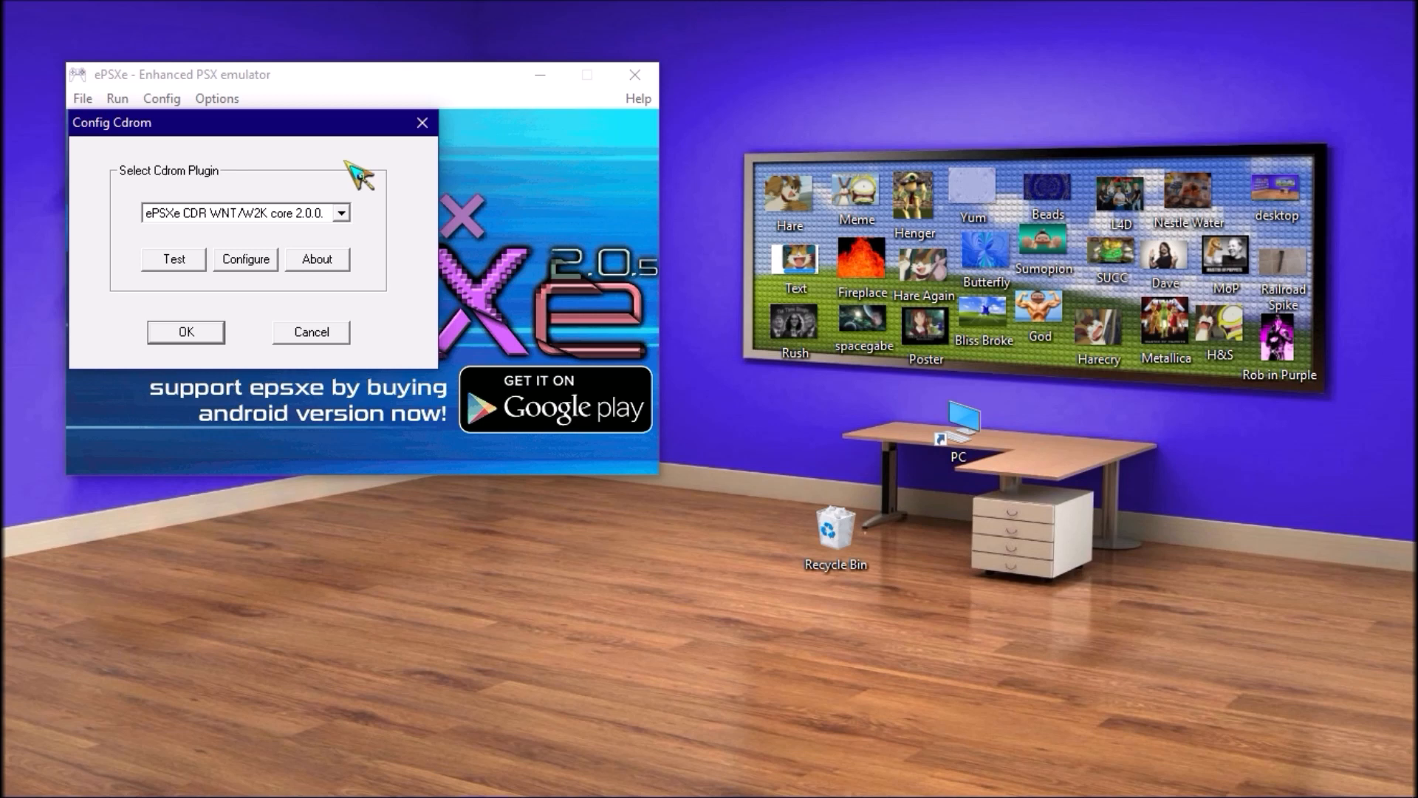
mouse_move(346, 204)
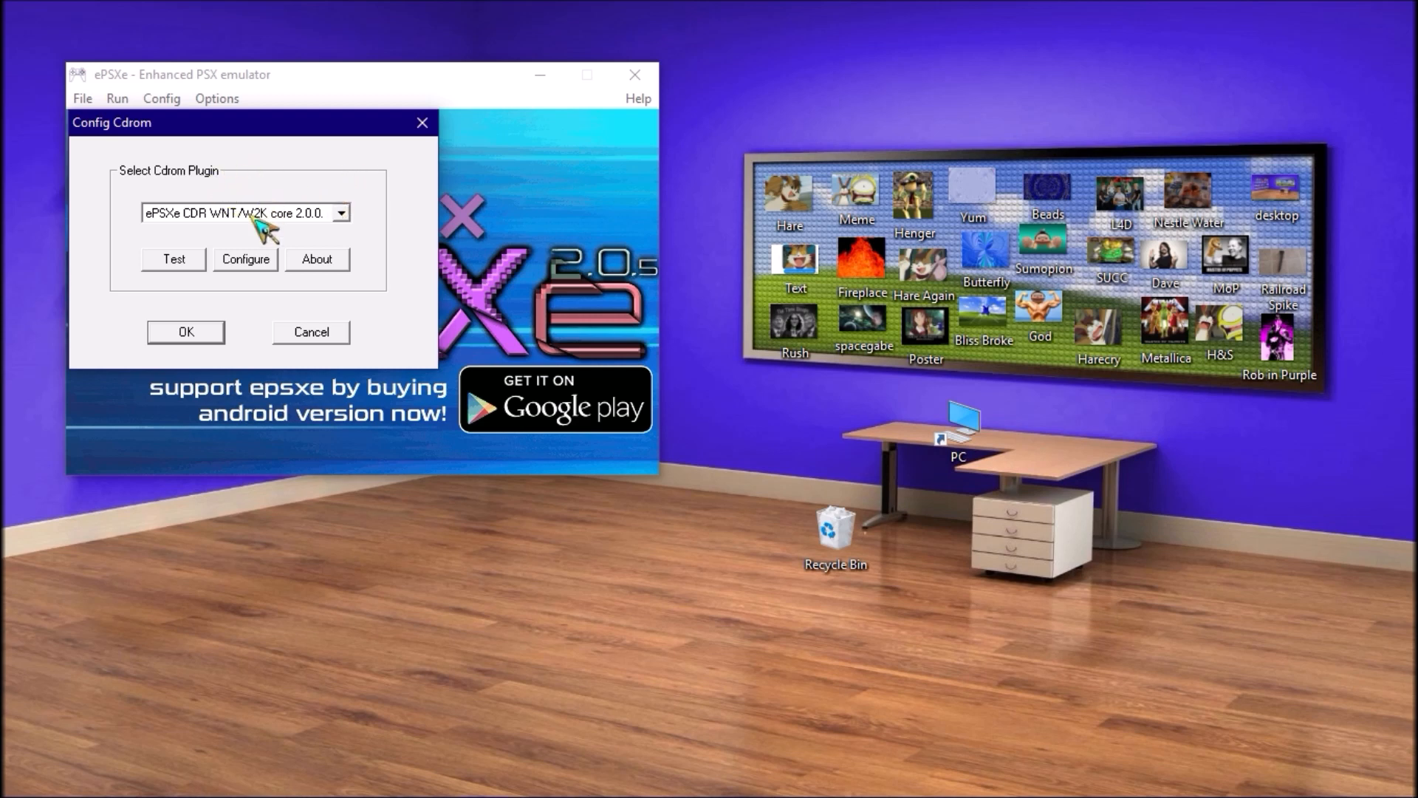
click(340, 213)
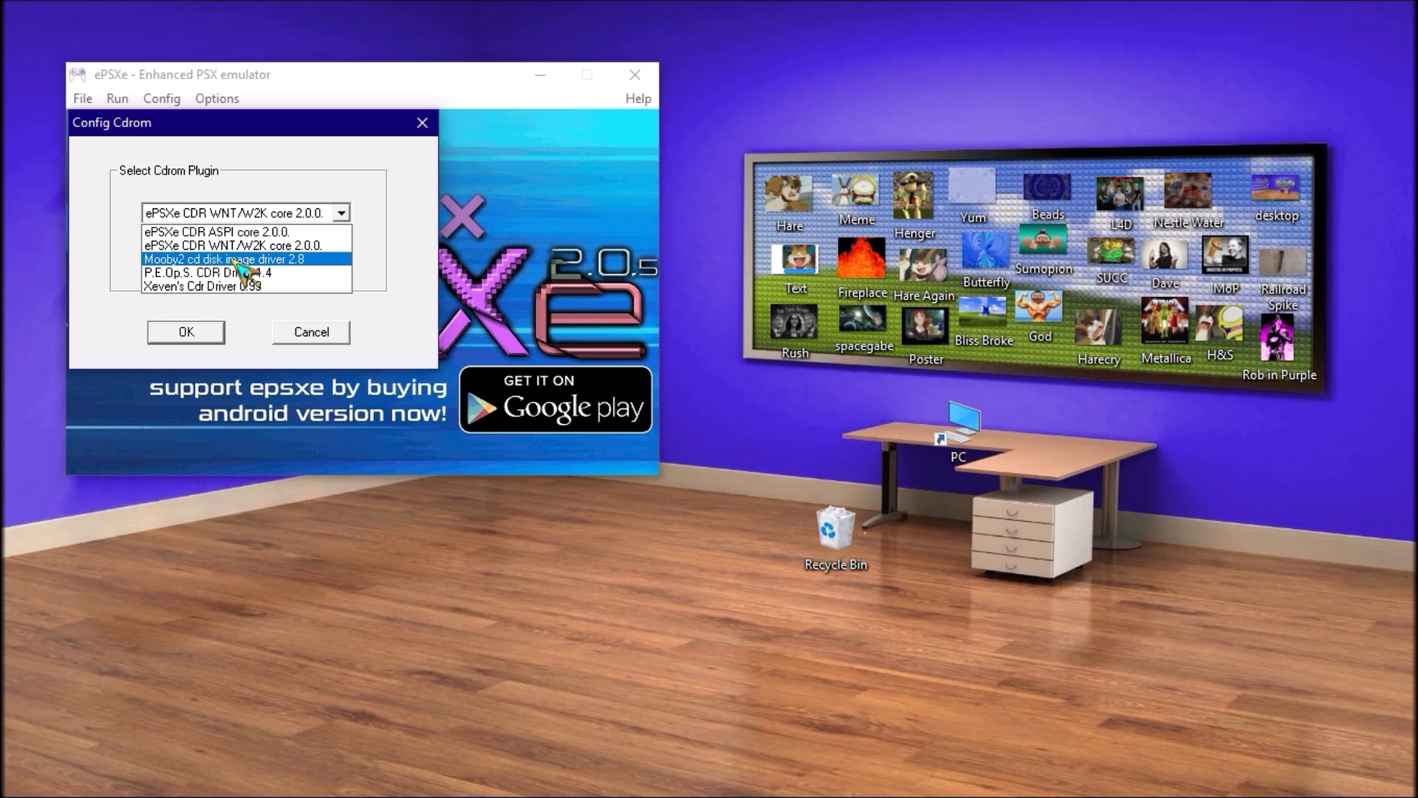
click(222, 259)
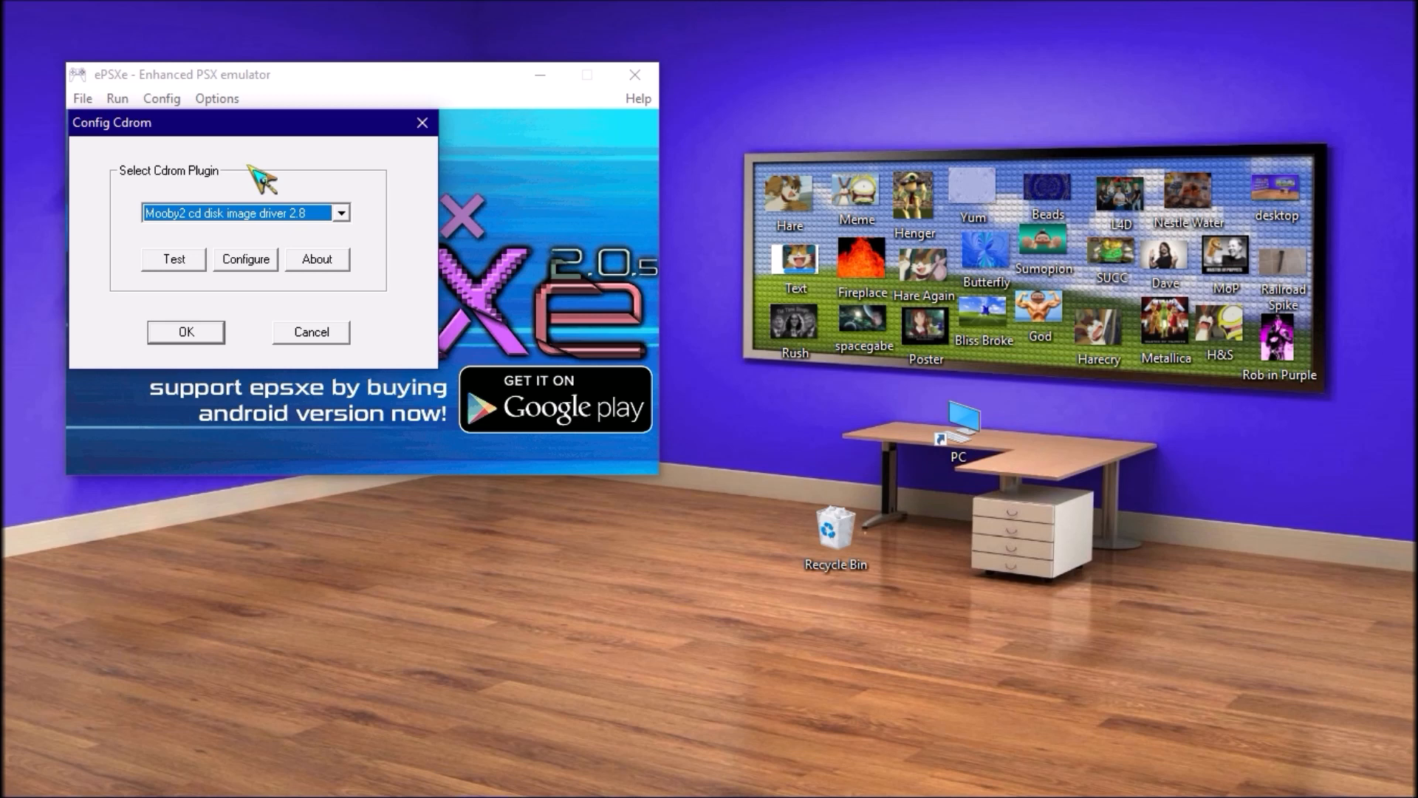
click(341, 213)
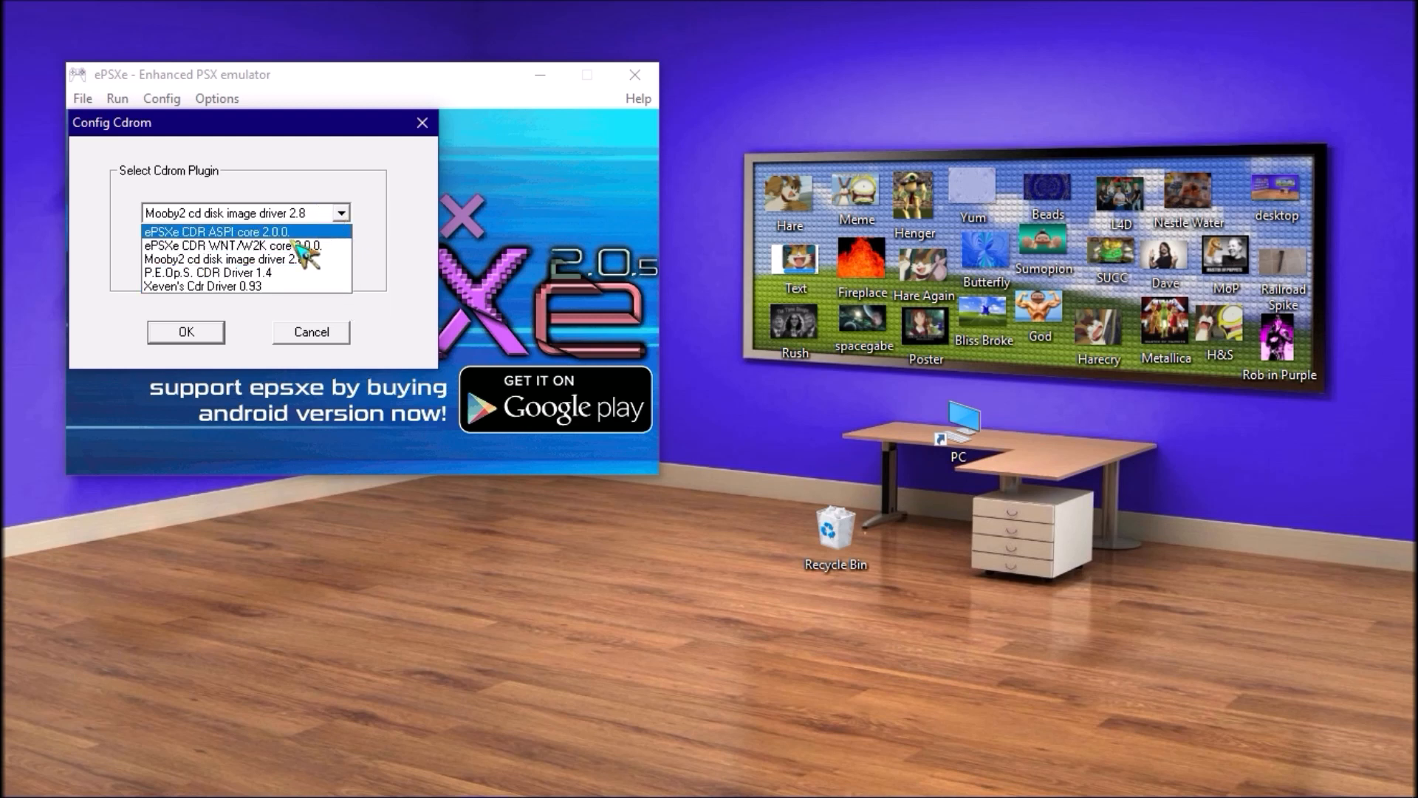
click(232, 244)
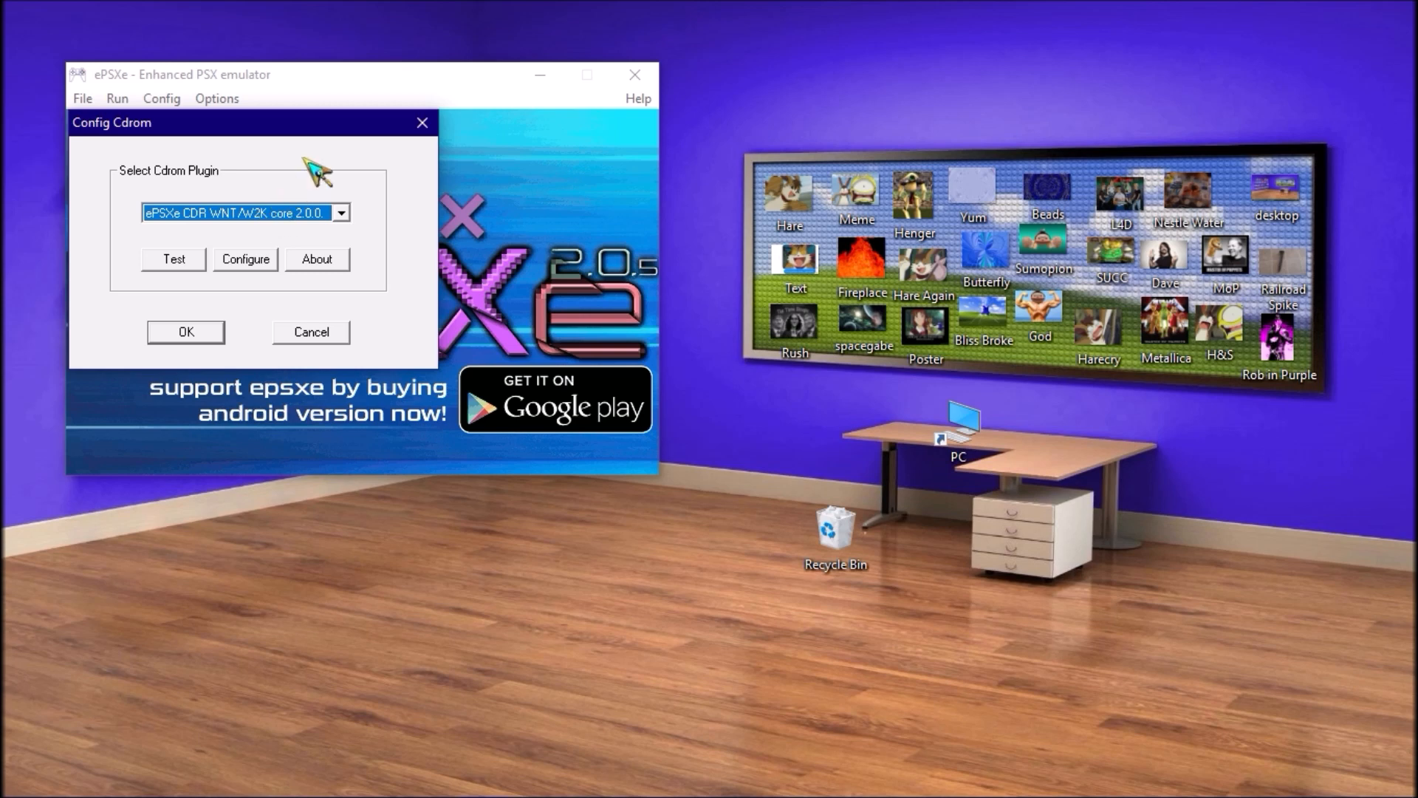
mouse_move(439, 83)
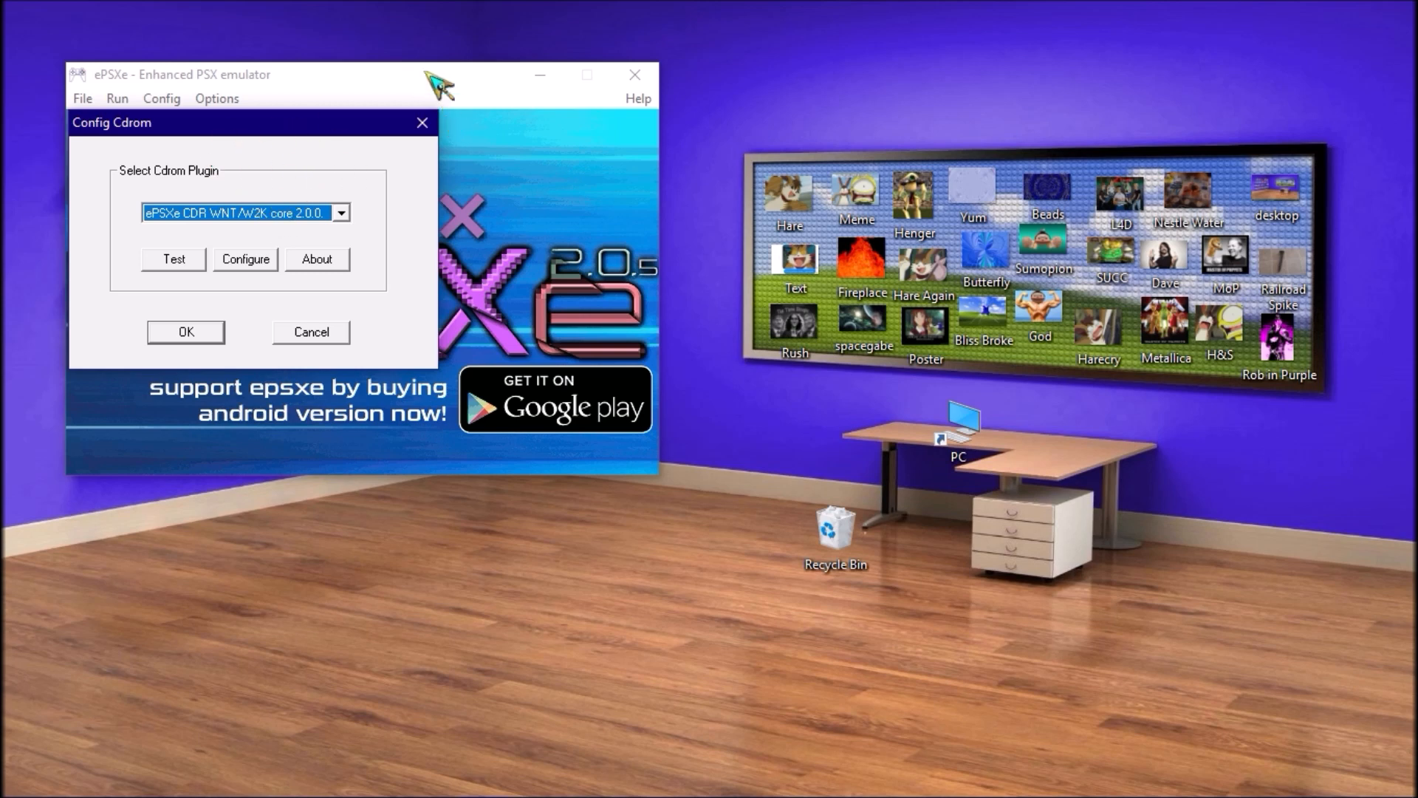
mouse_move(384, 124)
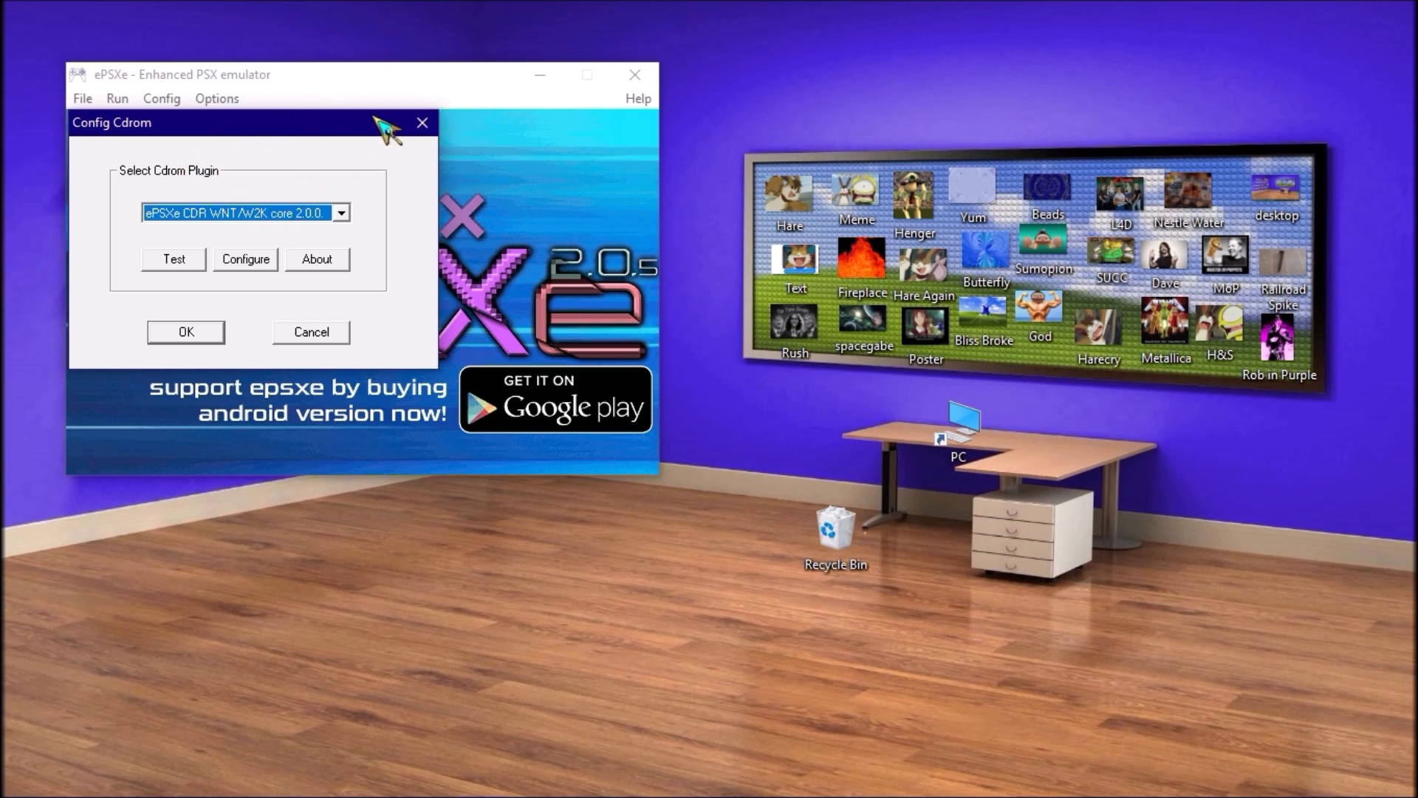
mouse_move(894, 176)
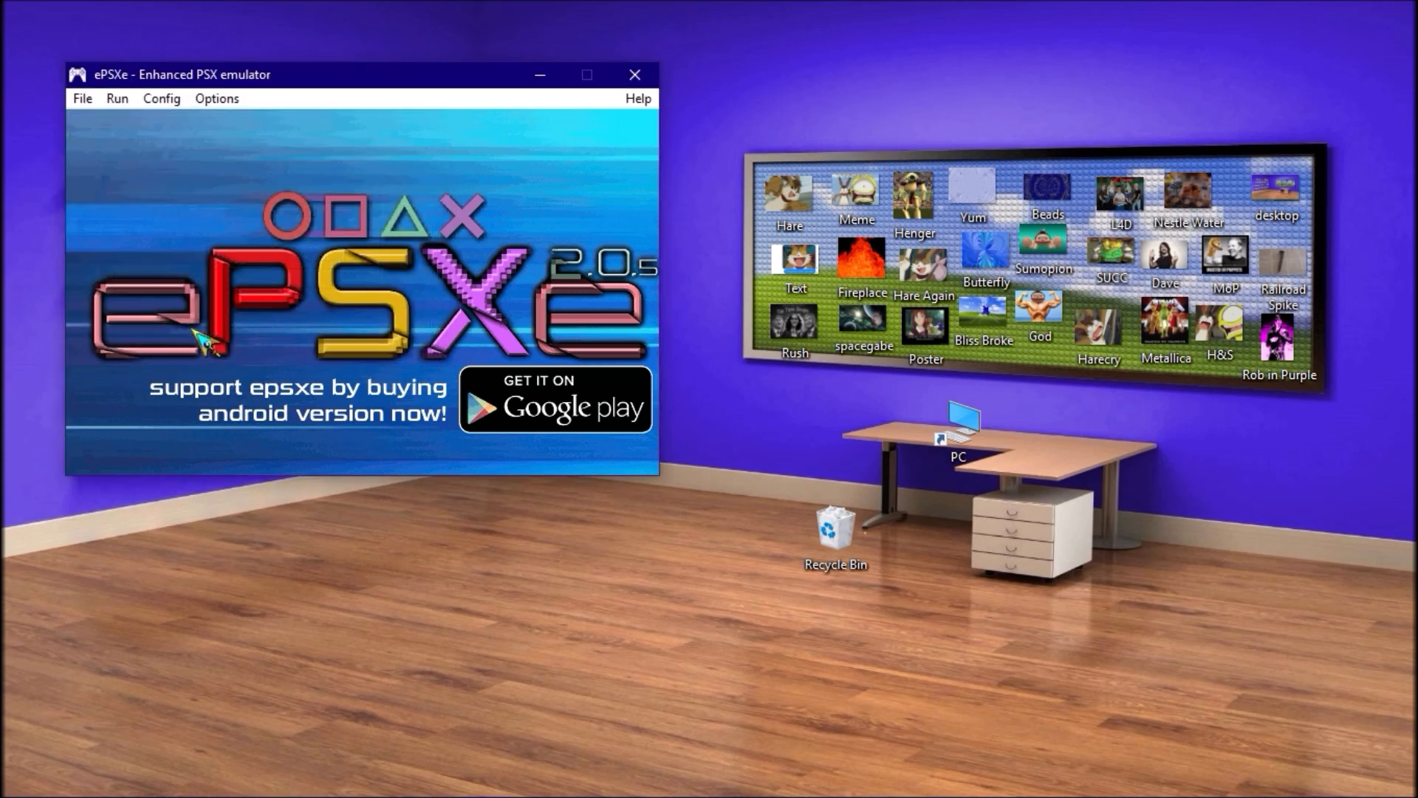
mouse_move(450, 15)
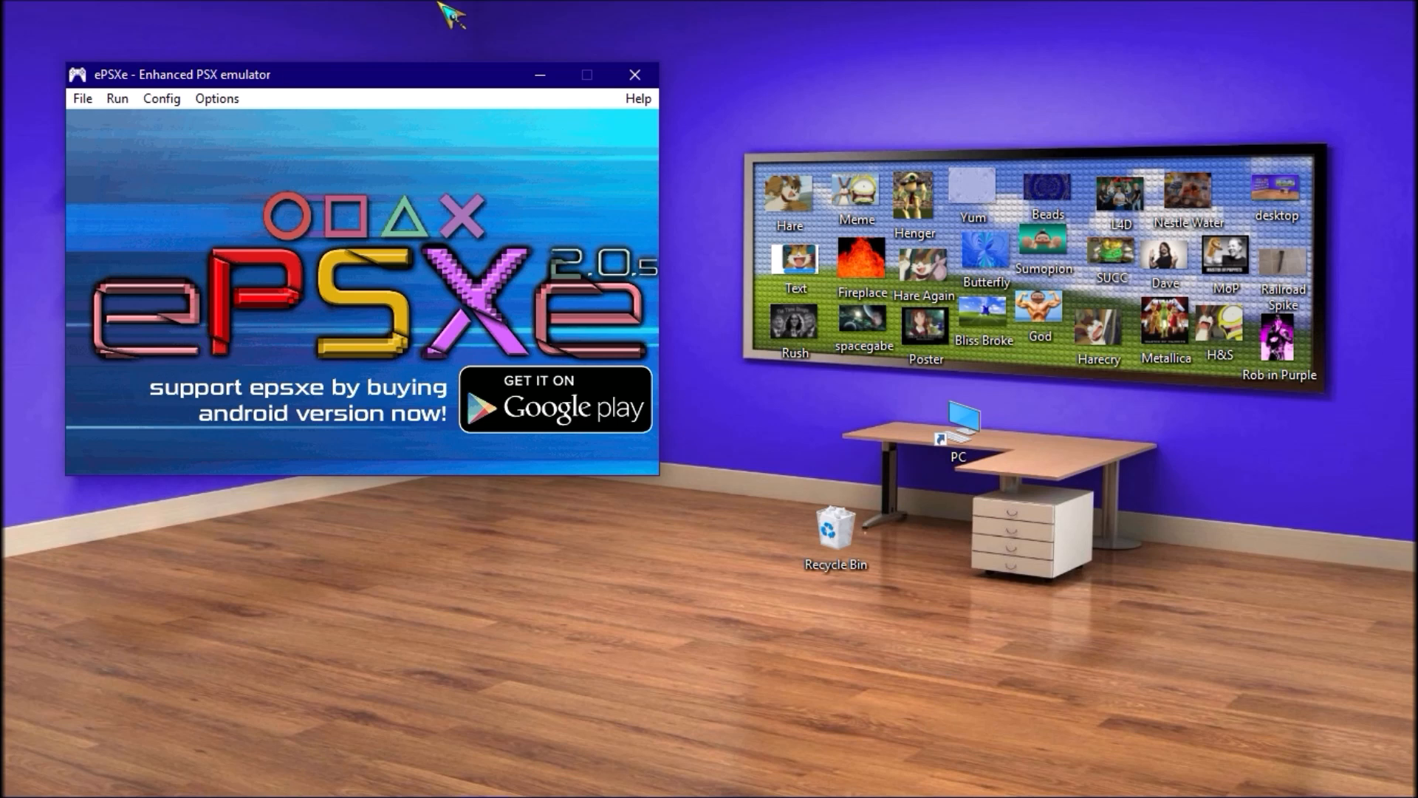
mouse_move(192, 154)
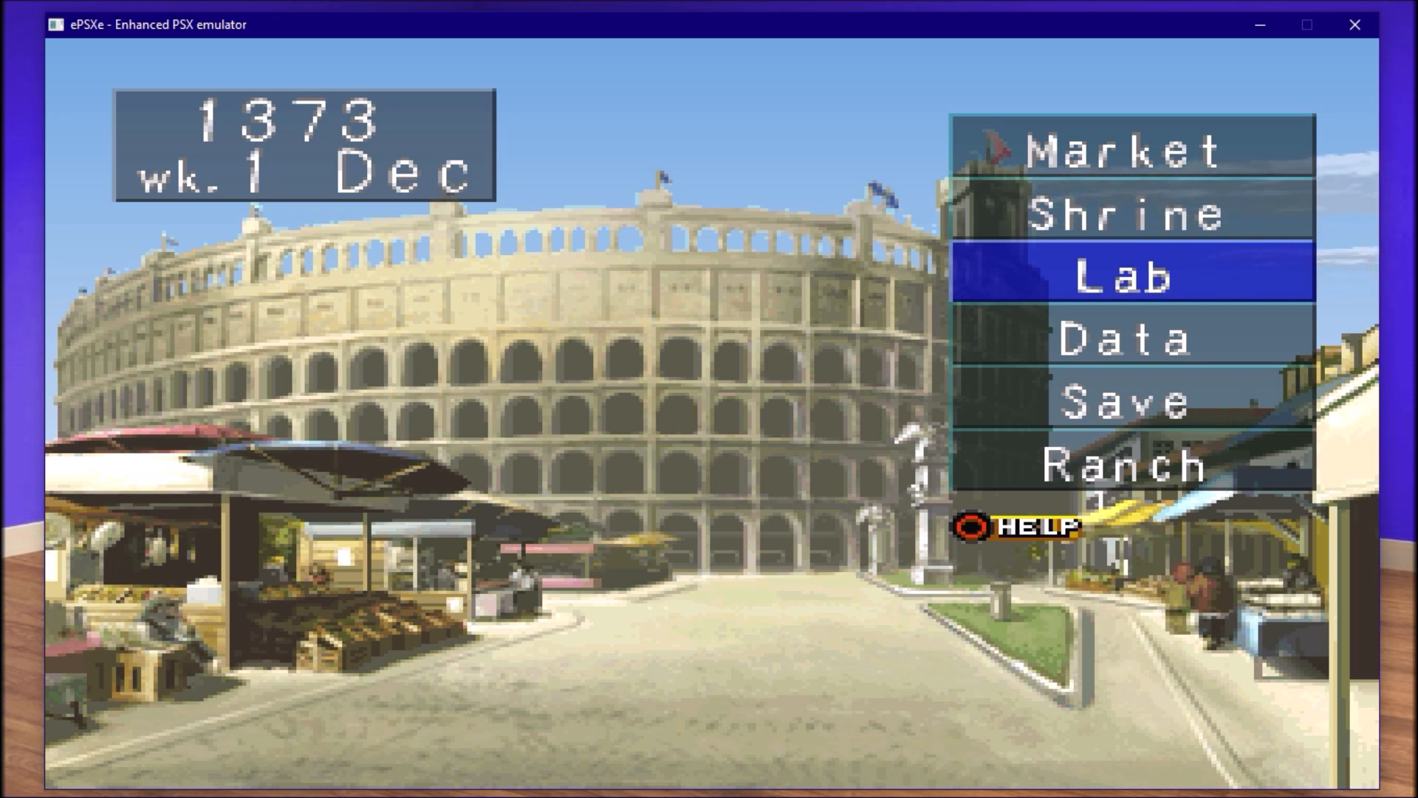
Enter the Shrine from the town menu so the game asks for another CD.
key(up)
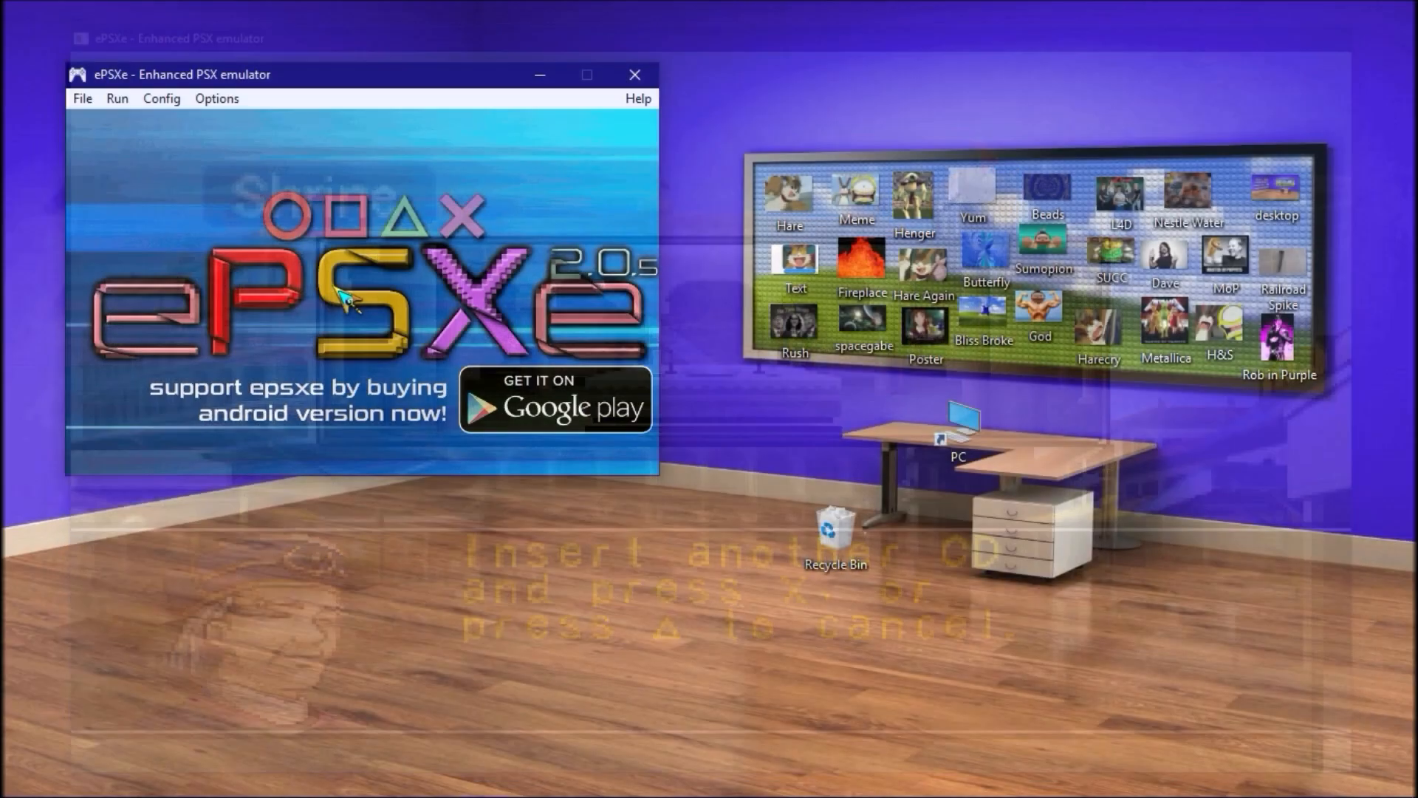
Change the disc to the CD in the drive and confirm the new CD is inserted.
click(81, 98)
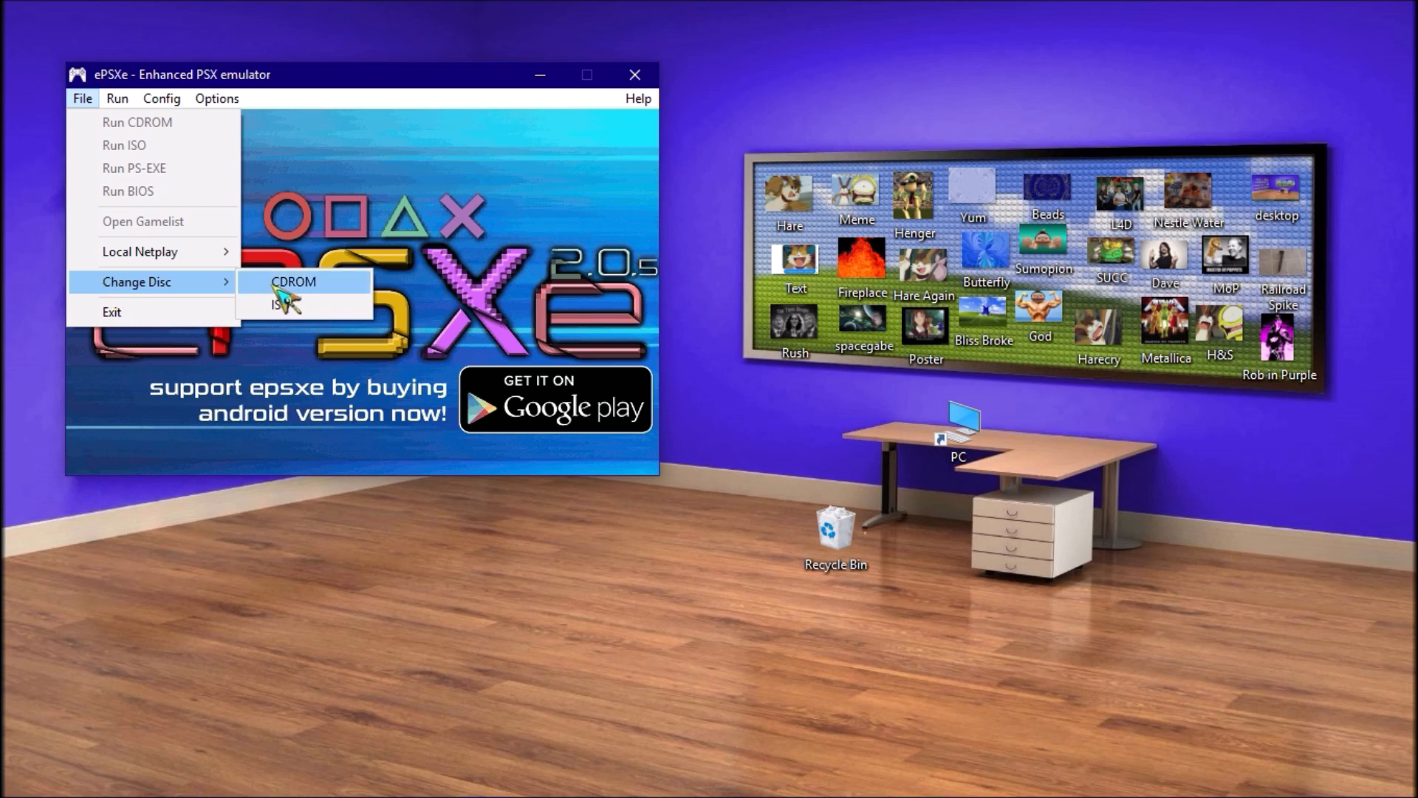
click(291, 281)
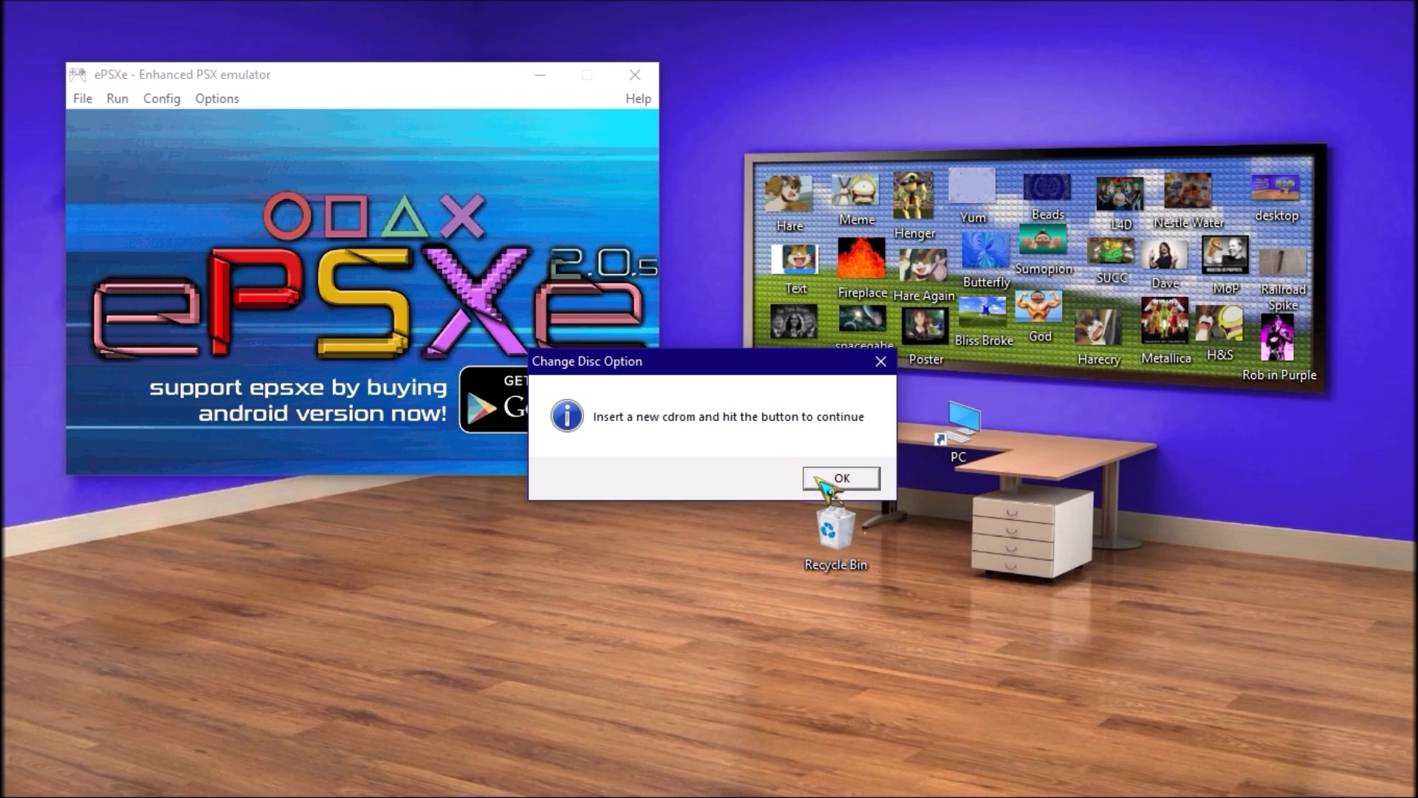
click(839, 477)
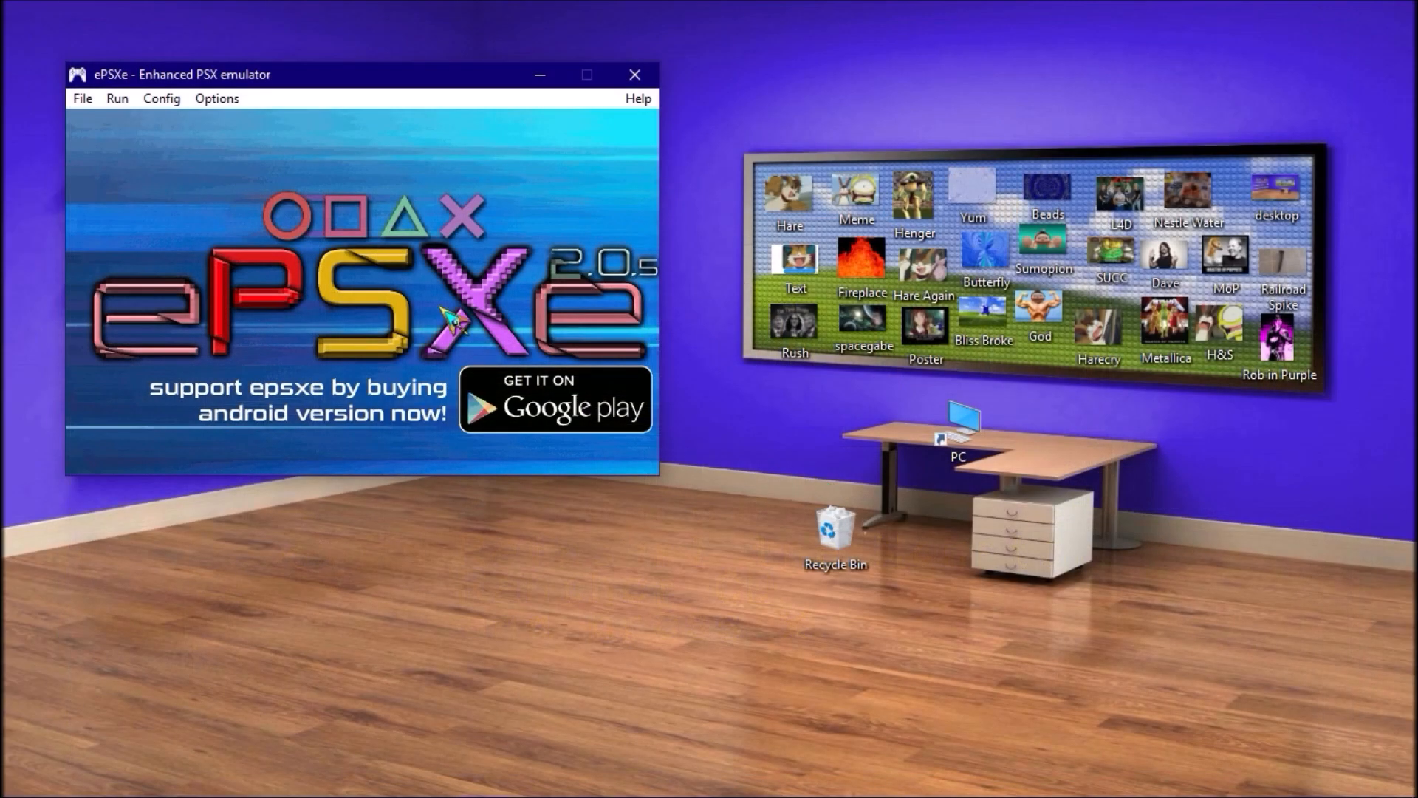
Swap in the Monster Rancher [U] [SLUS-00568] disc image and tell the game its CD is back.
click(82, 98)
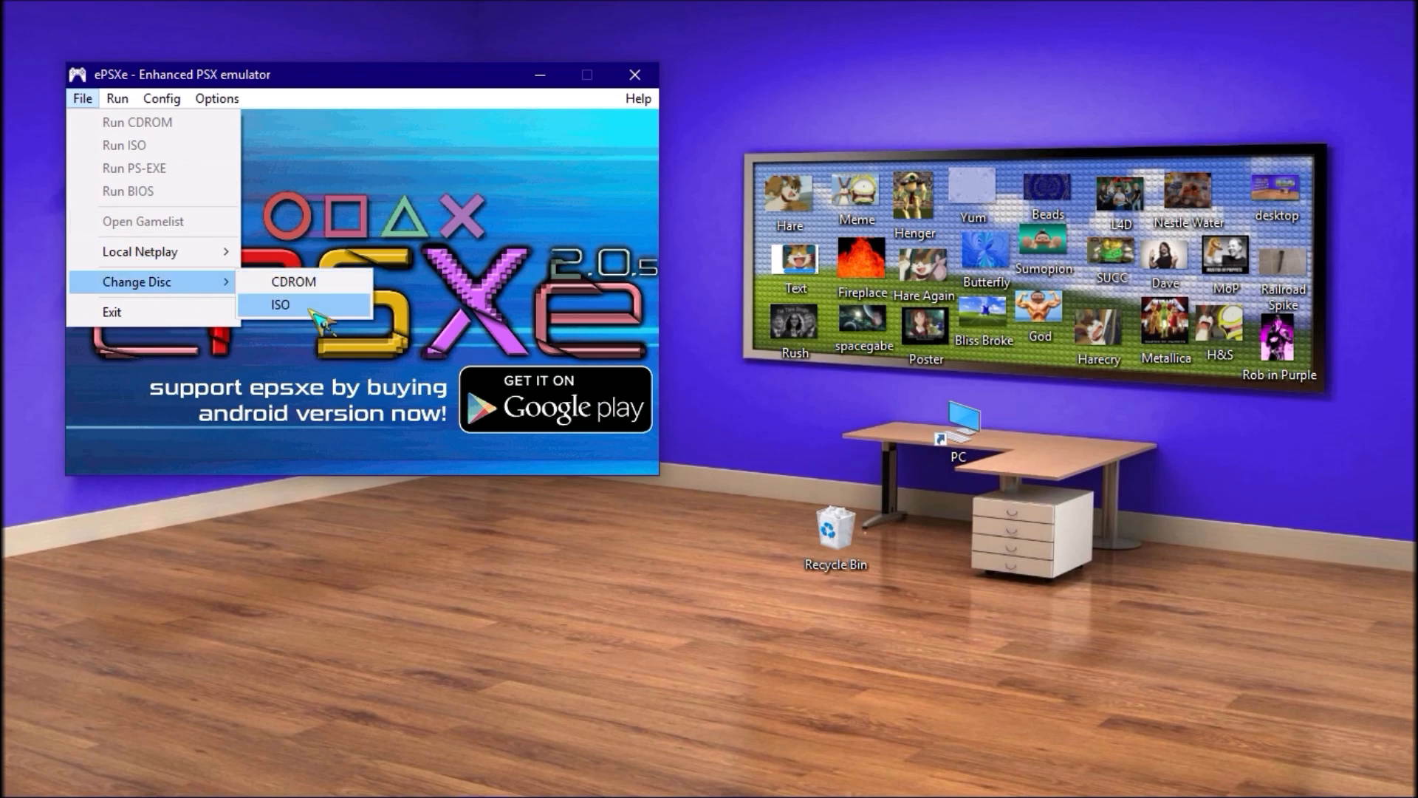
click(279, 304)
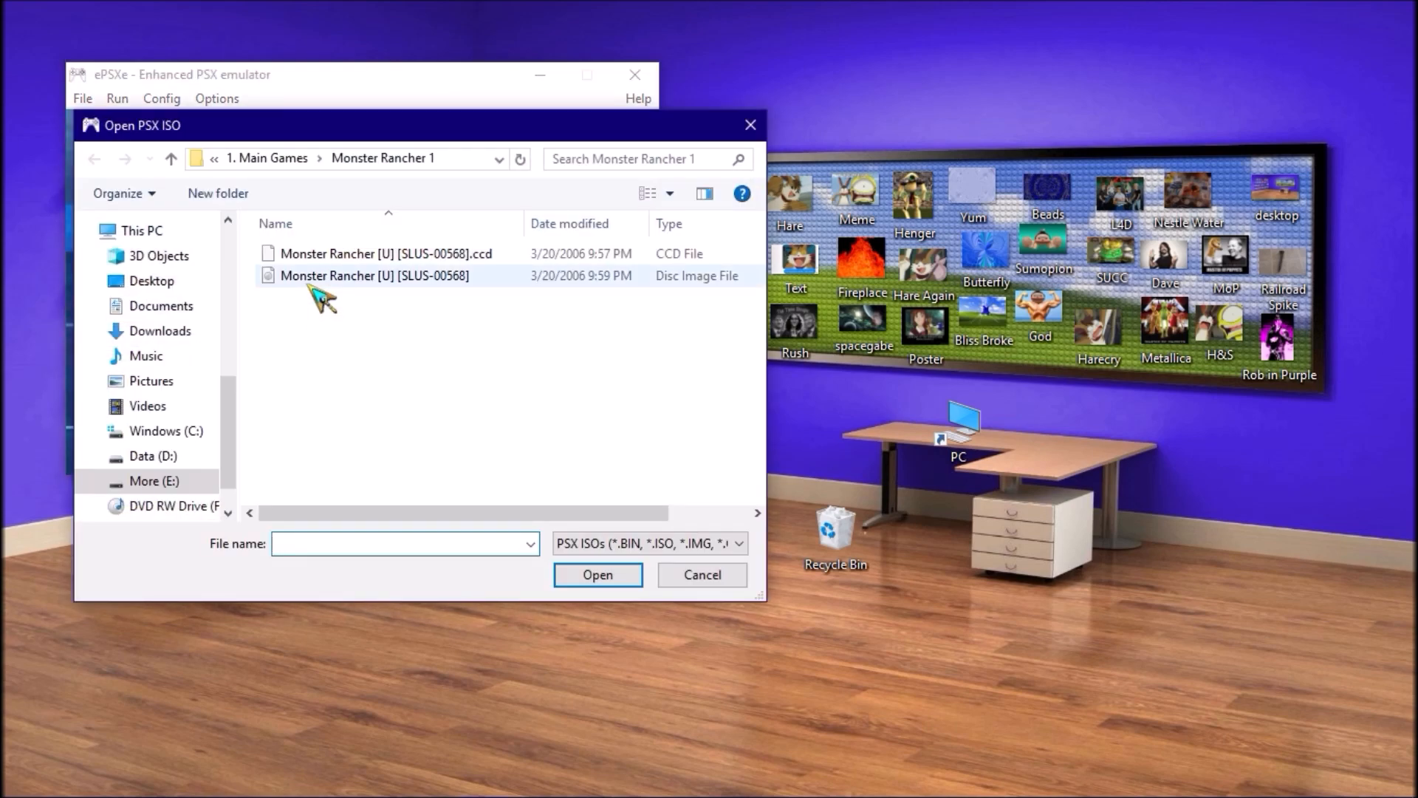
double_click(374, 275)
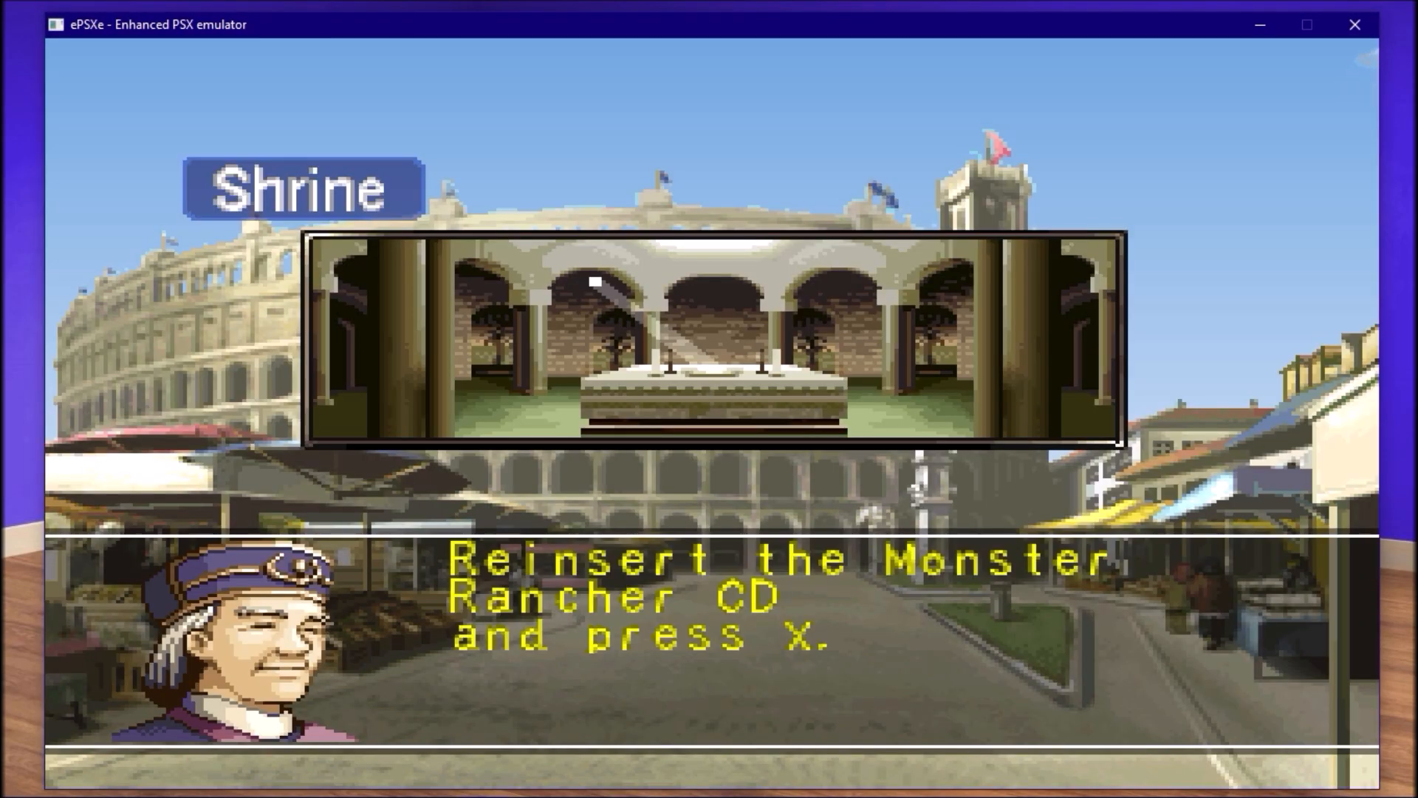
key(x)
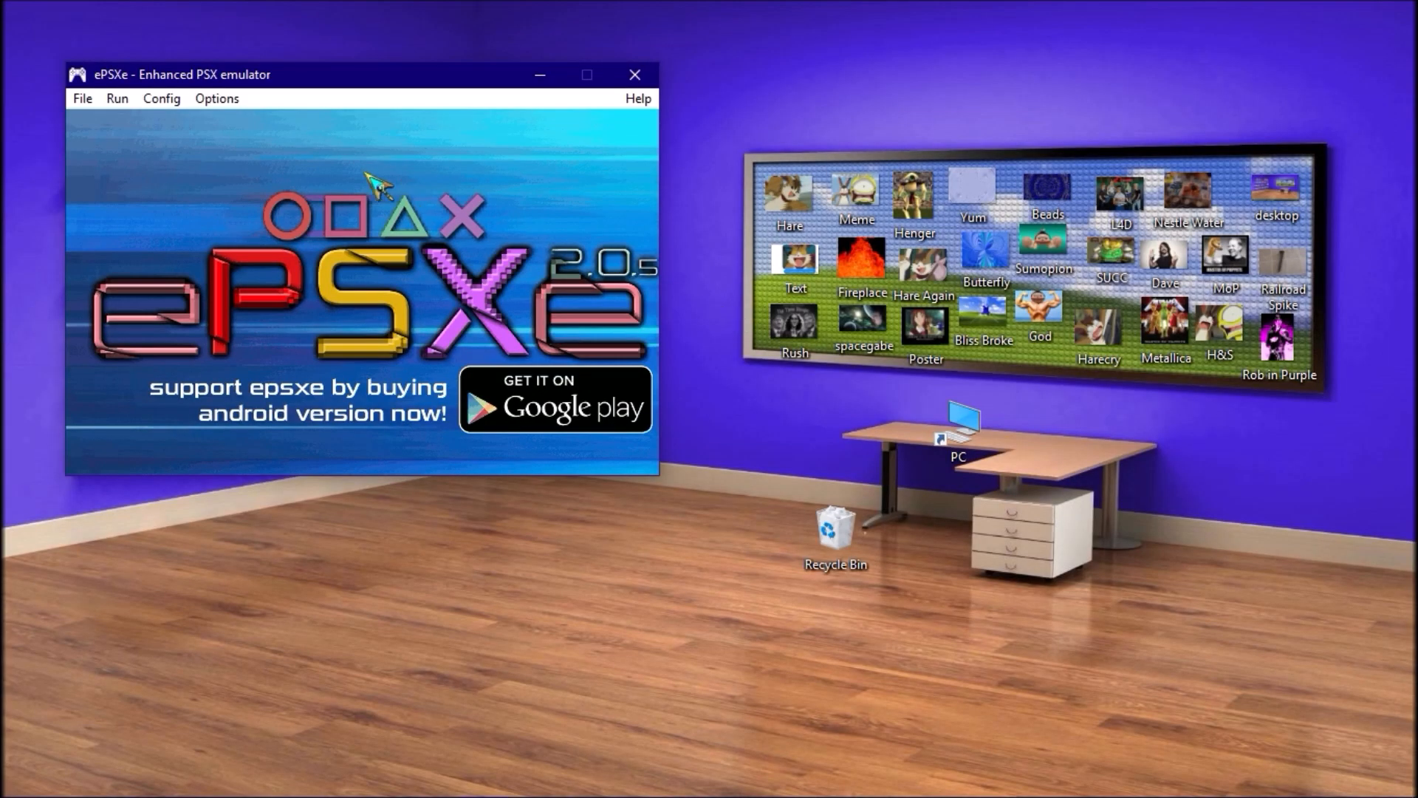
mouse_move(312, 46)
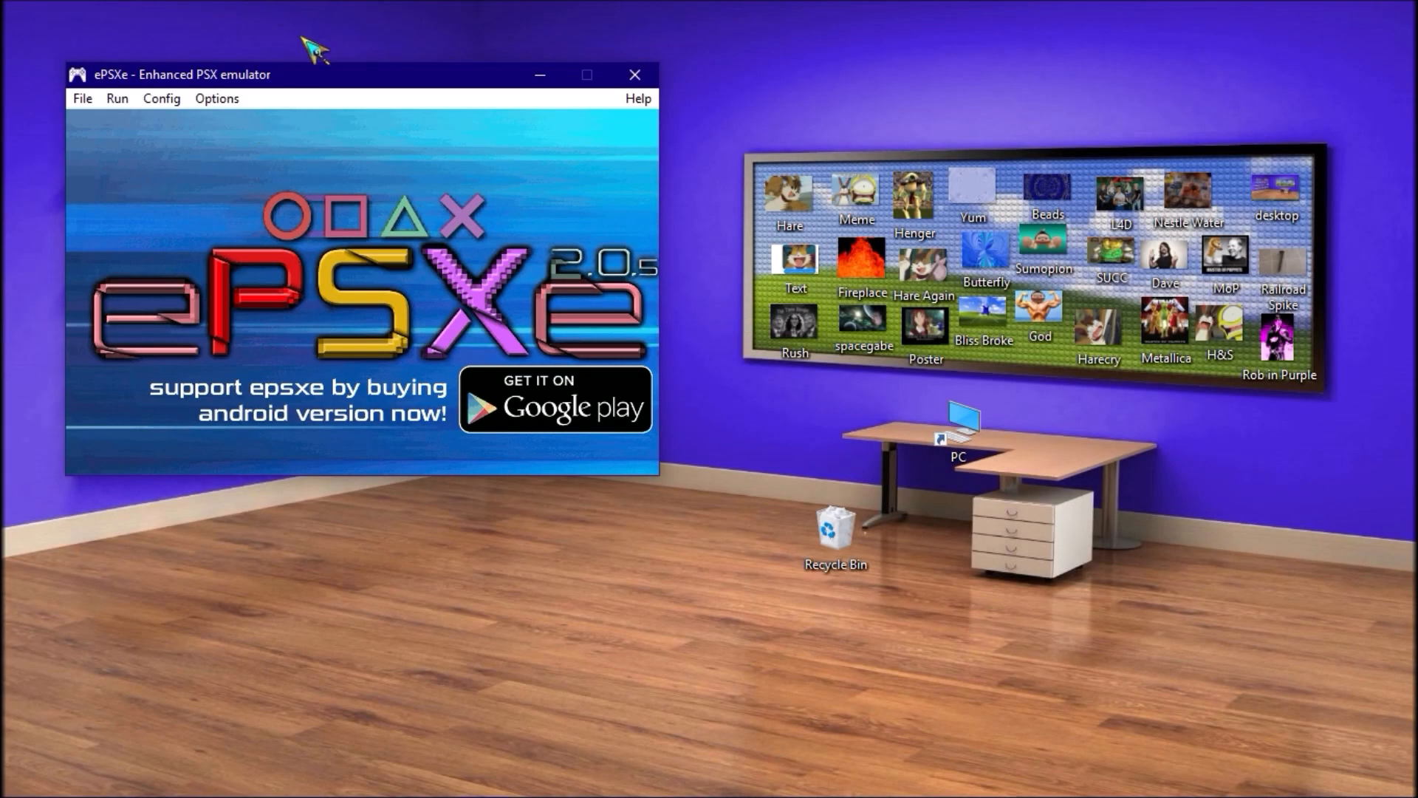
Choose the Mooby2 cd disk image driver 2.8 as the CD-ROM plugin and confirm.
click(161, 99)
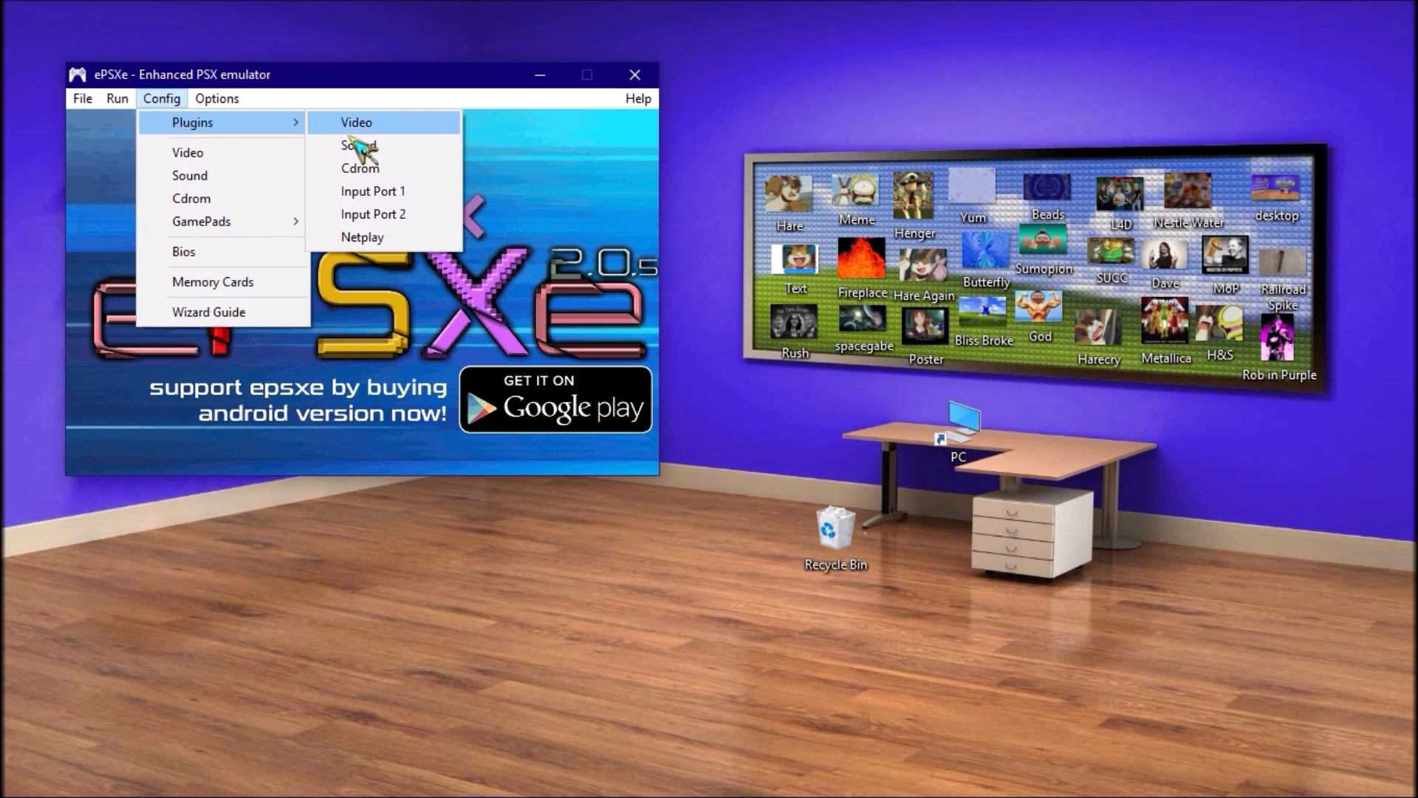
click(360, 169)
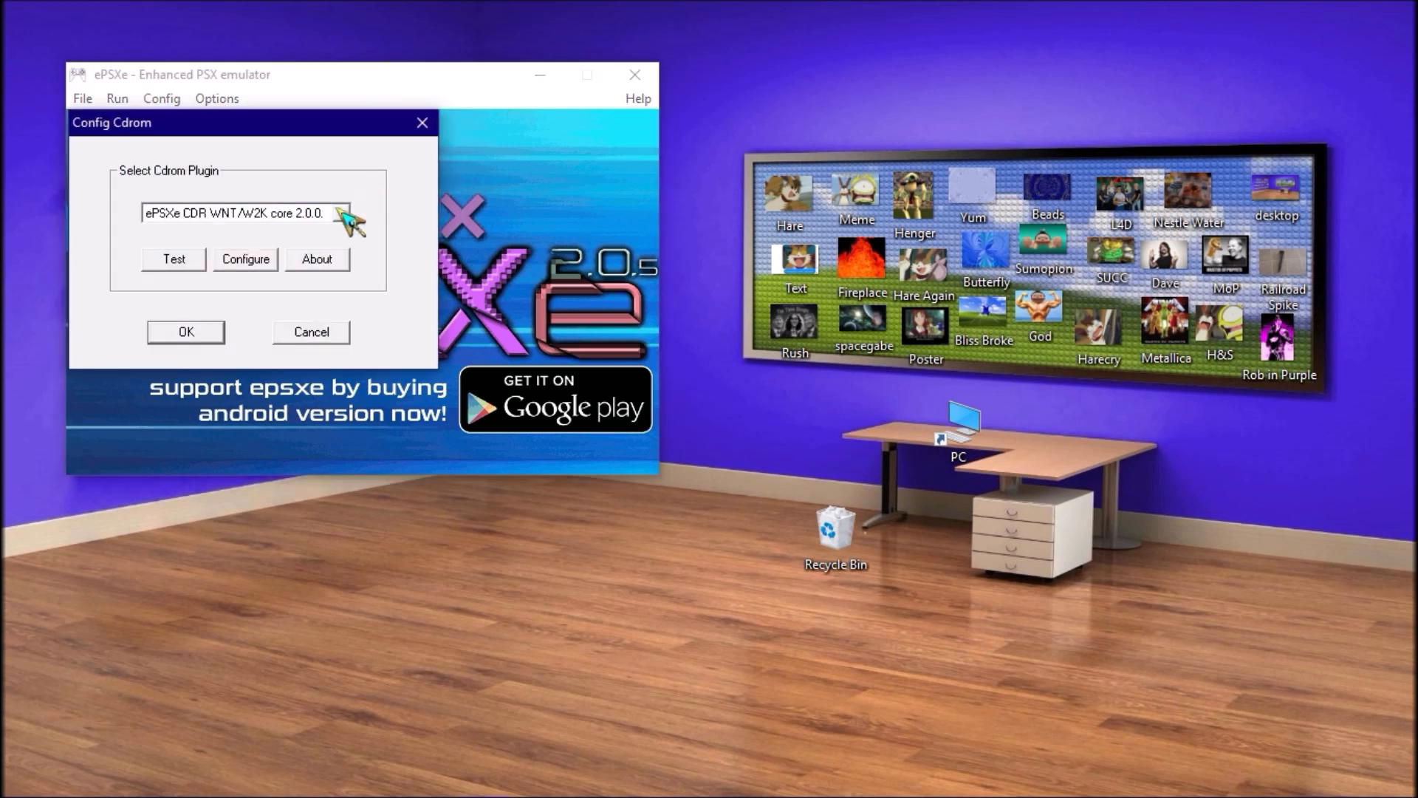
click(341, 213)
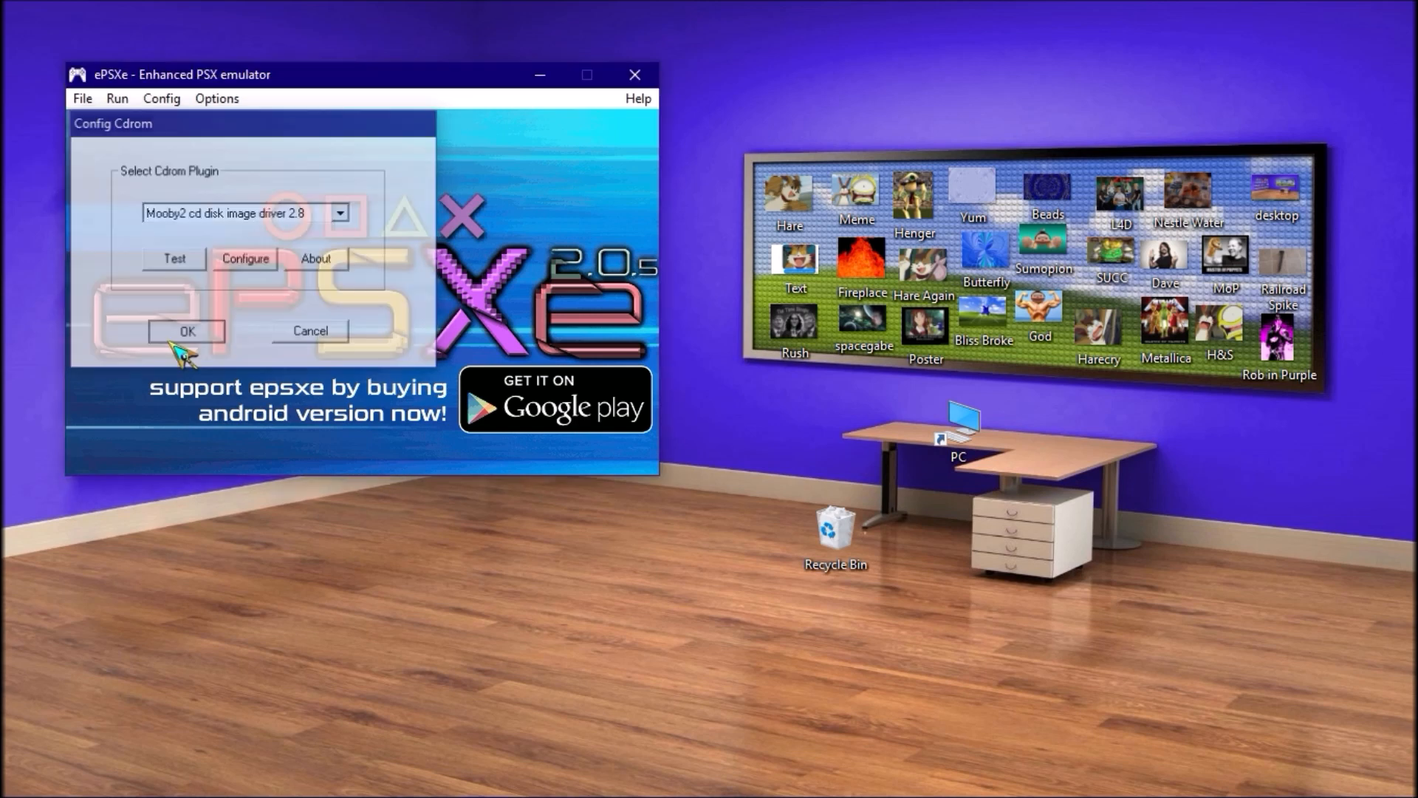
click(187, 331)
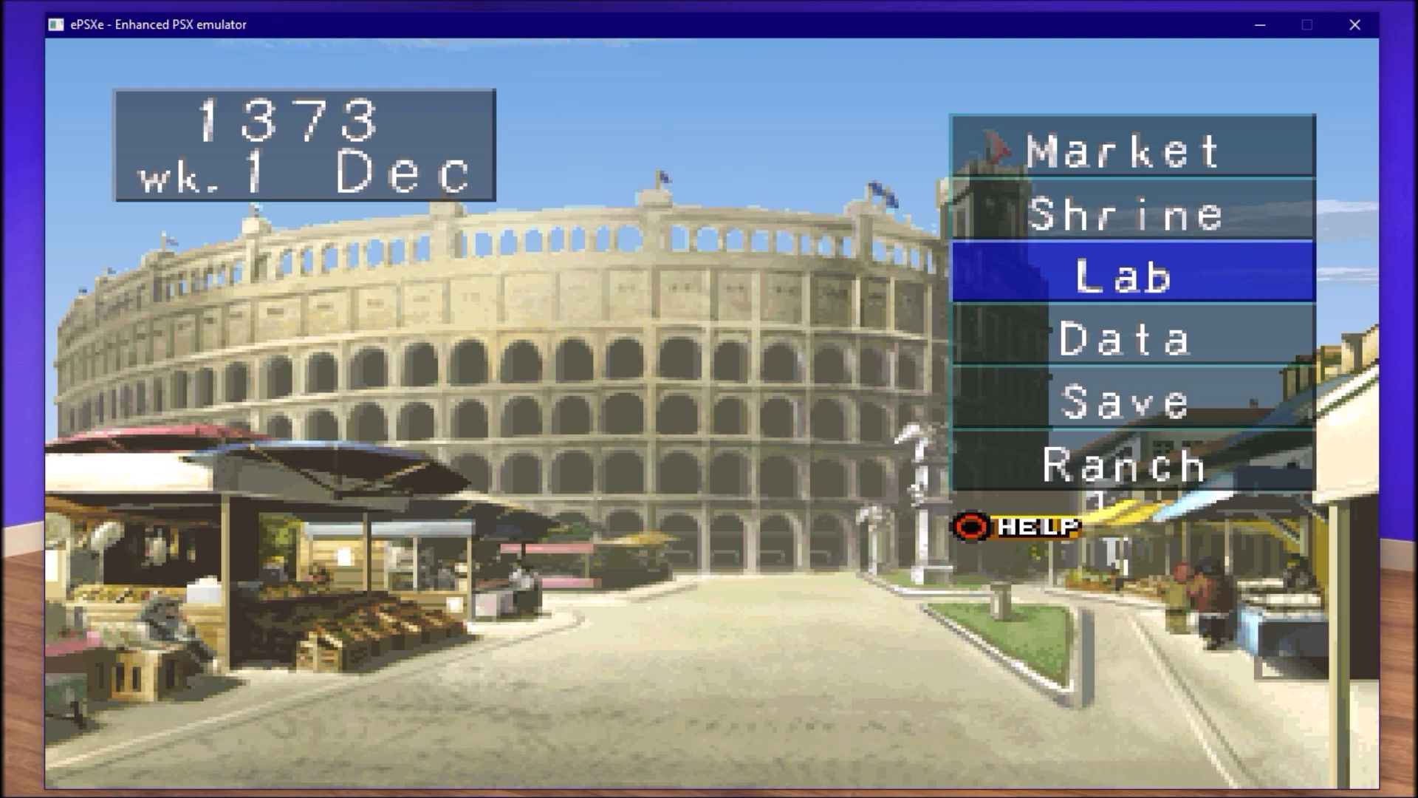
Highlight Shrine in the town menu and drop back to the ePSXe main window.
key(Up)
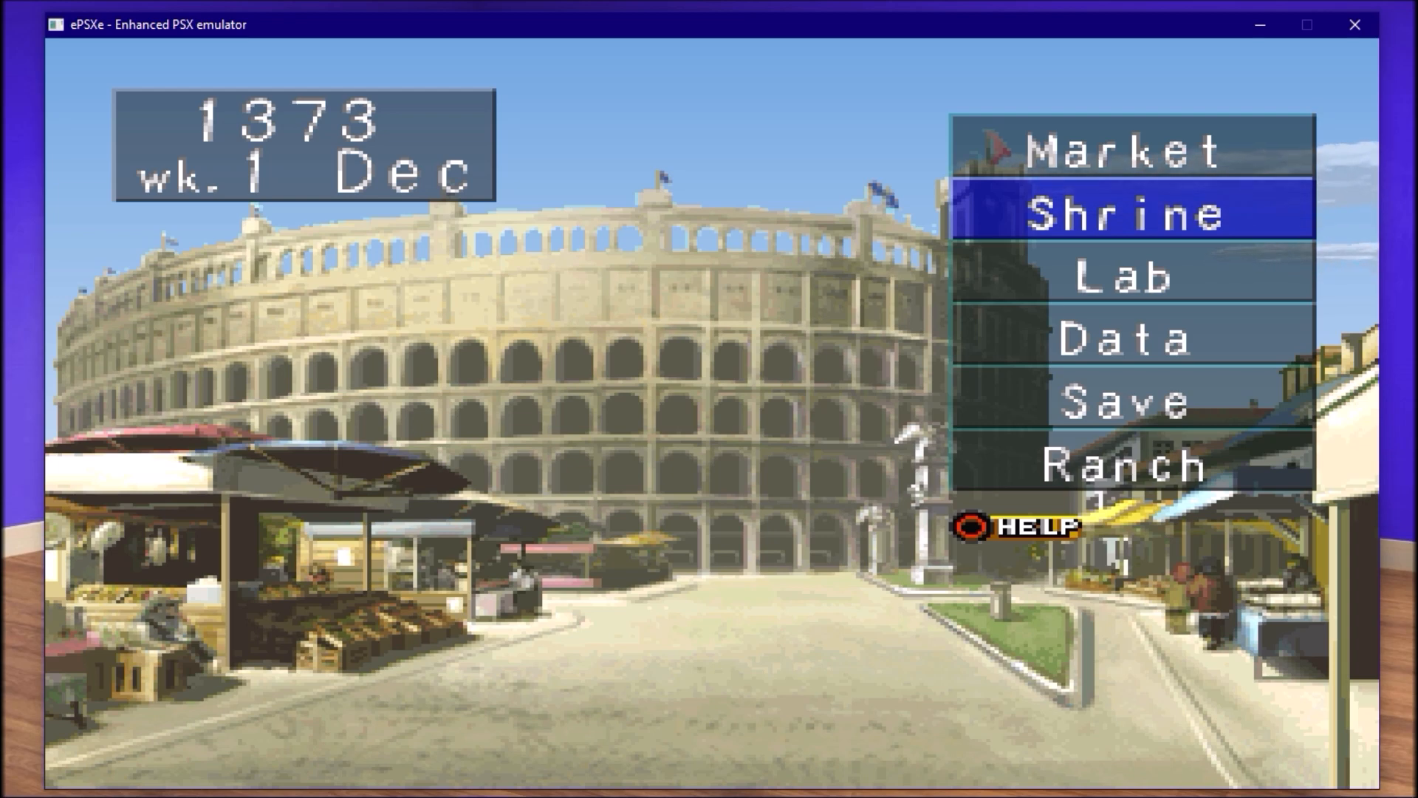
click(1133, 211)
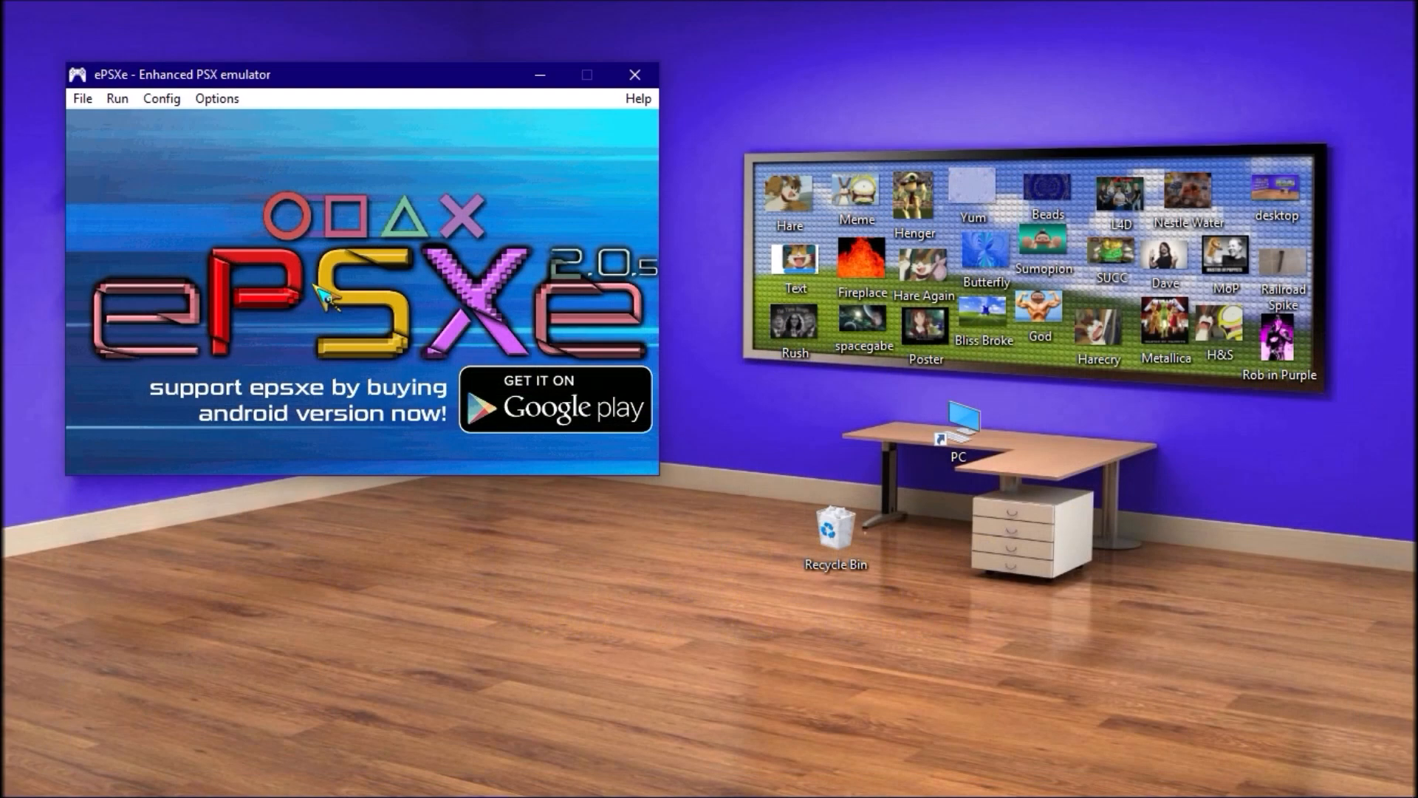
Start an ISO disc change and acknowledge the prompt, reaching the Bust-A-Move4 NTSC.bin browser.
click(81, 98)
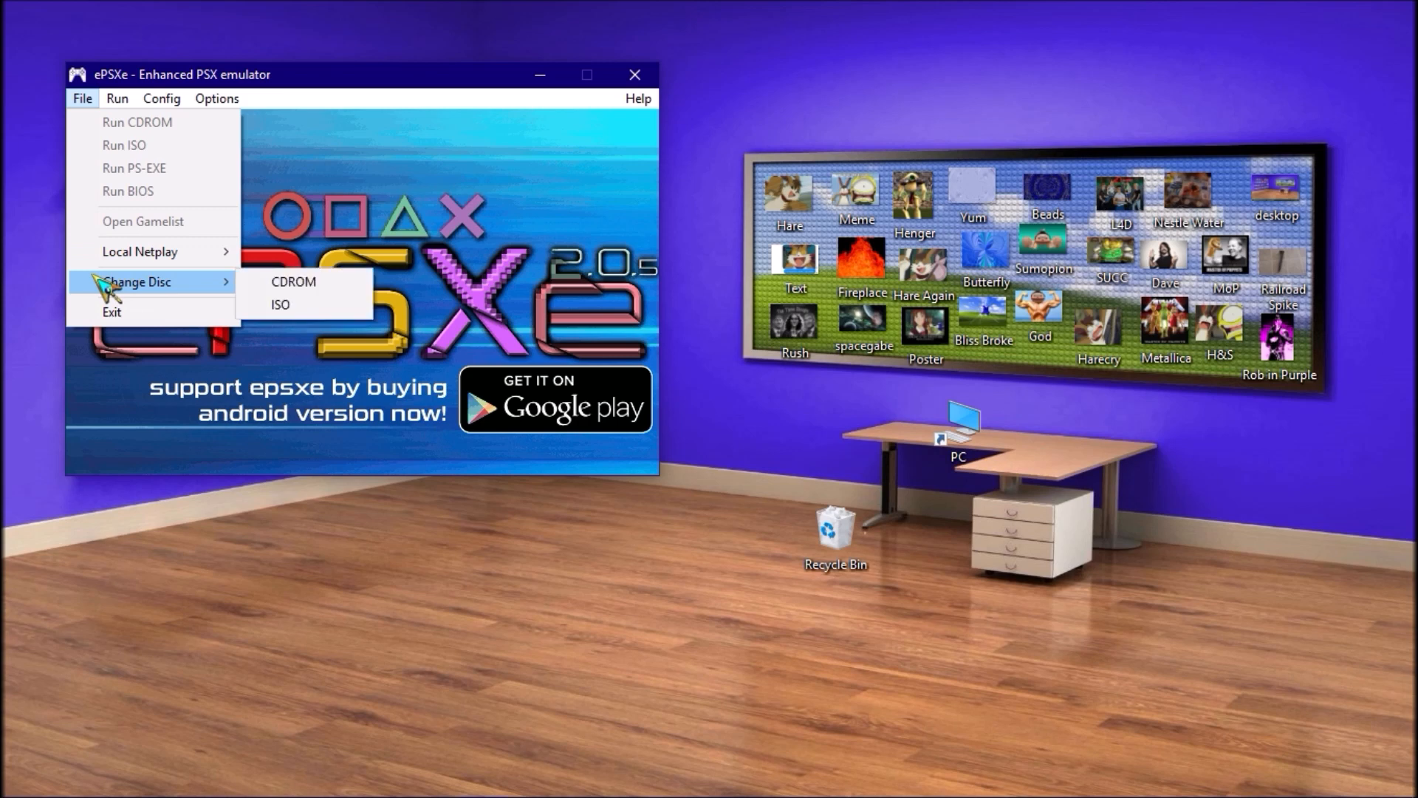
mouse_move(244, 297)
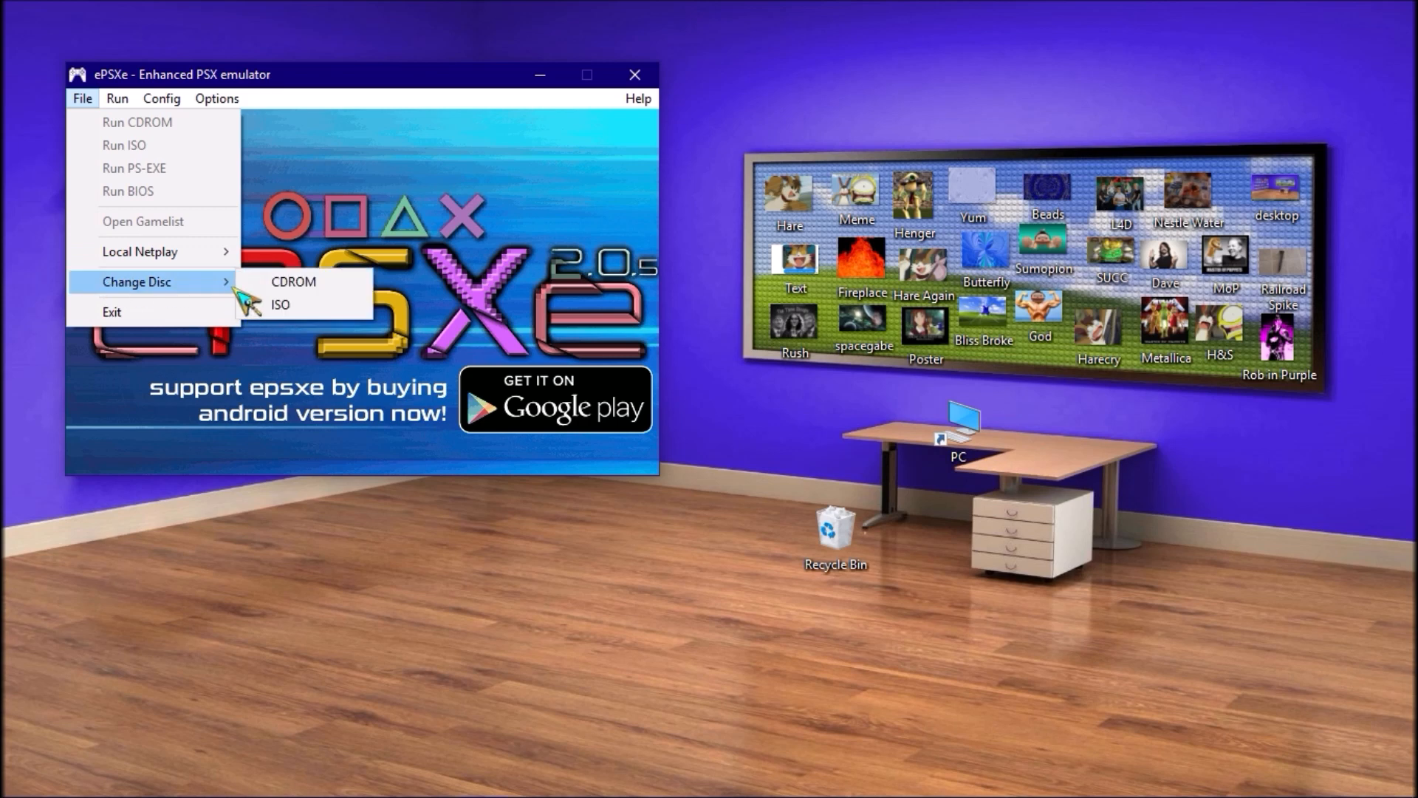
mouse_move(285, 305)
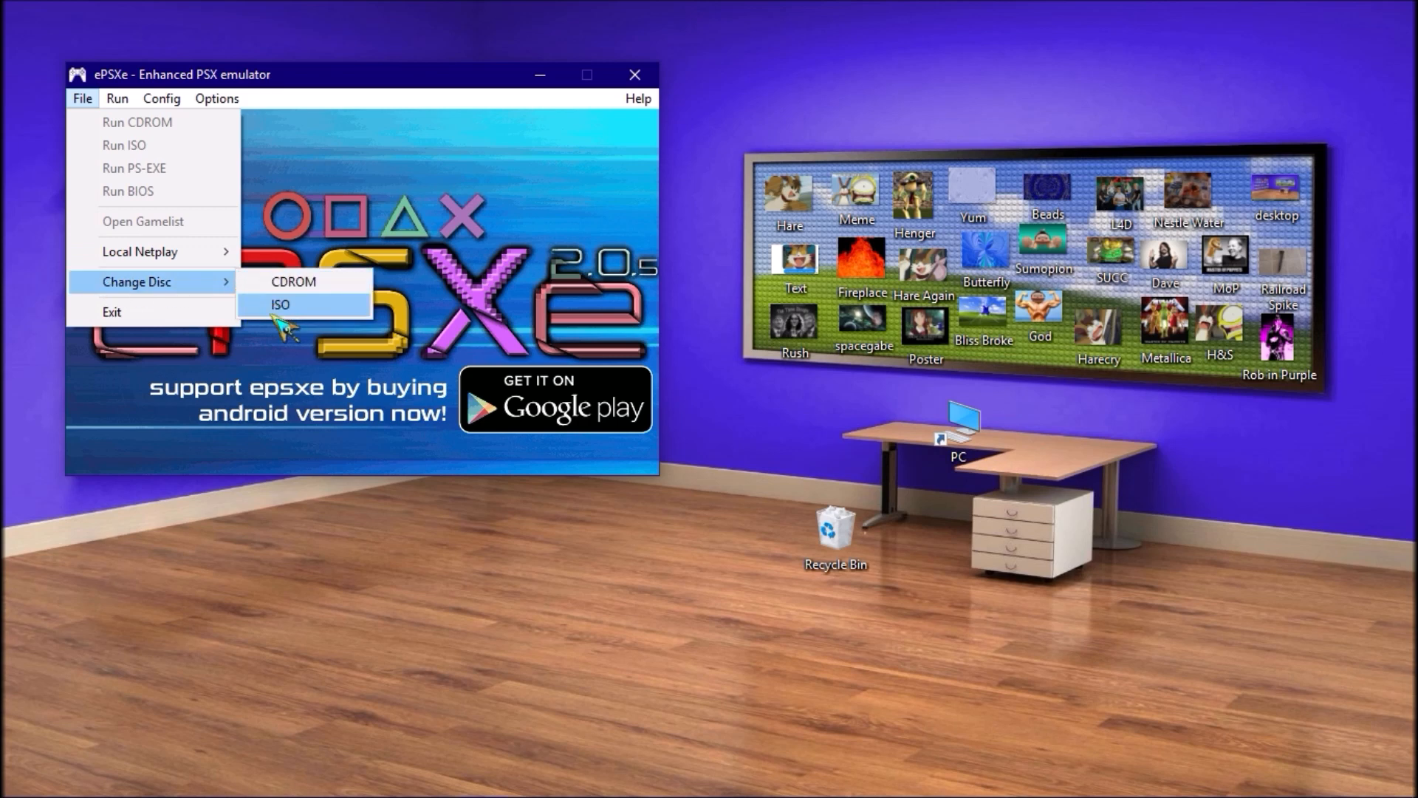
click(291, 281)
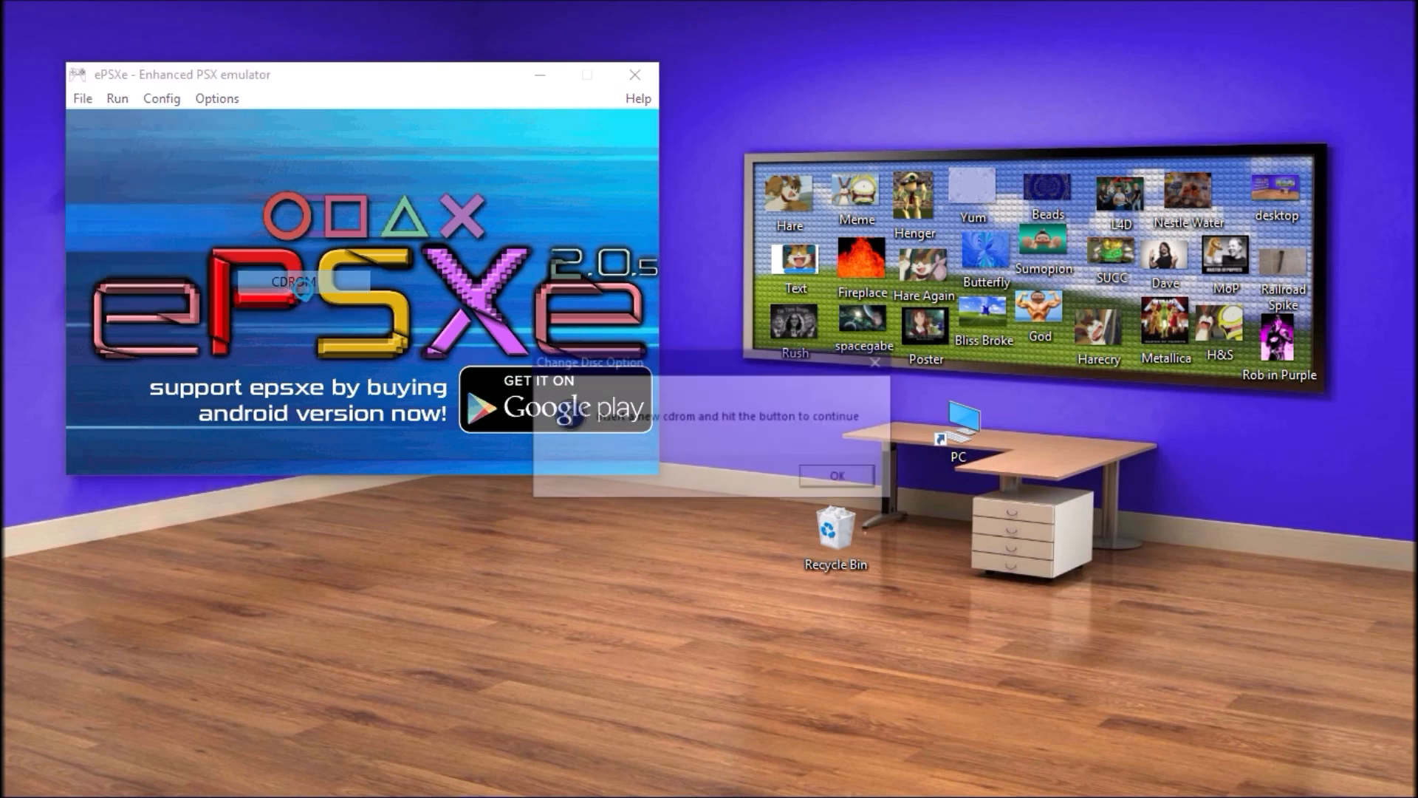
click(834, 474)
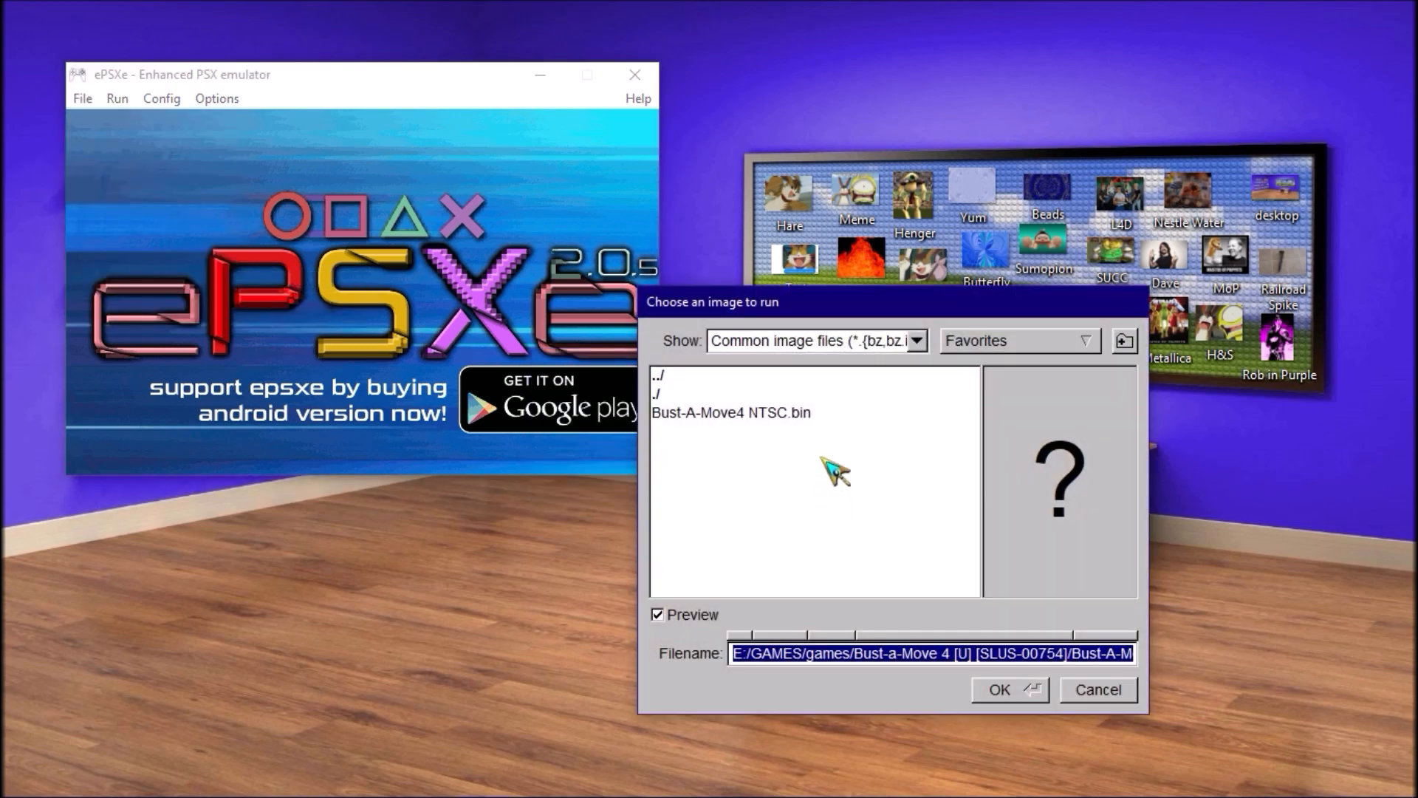
mouse_move(820, 433)
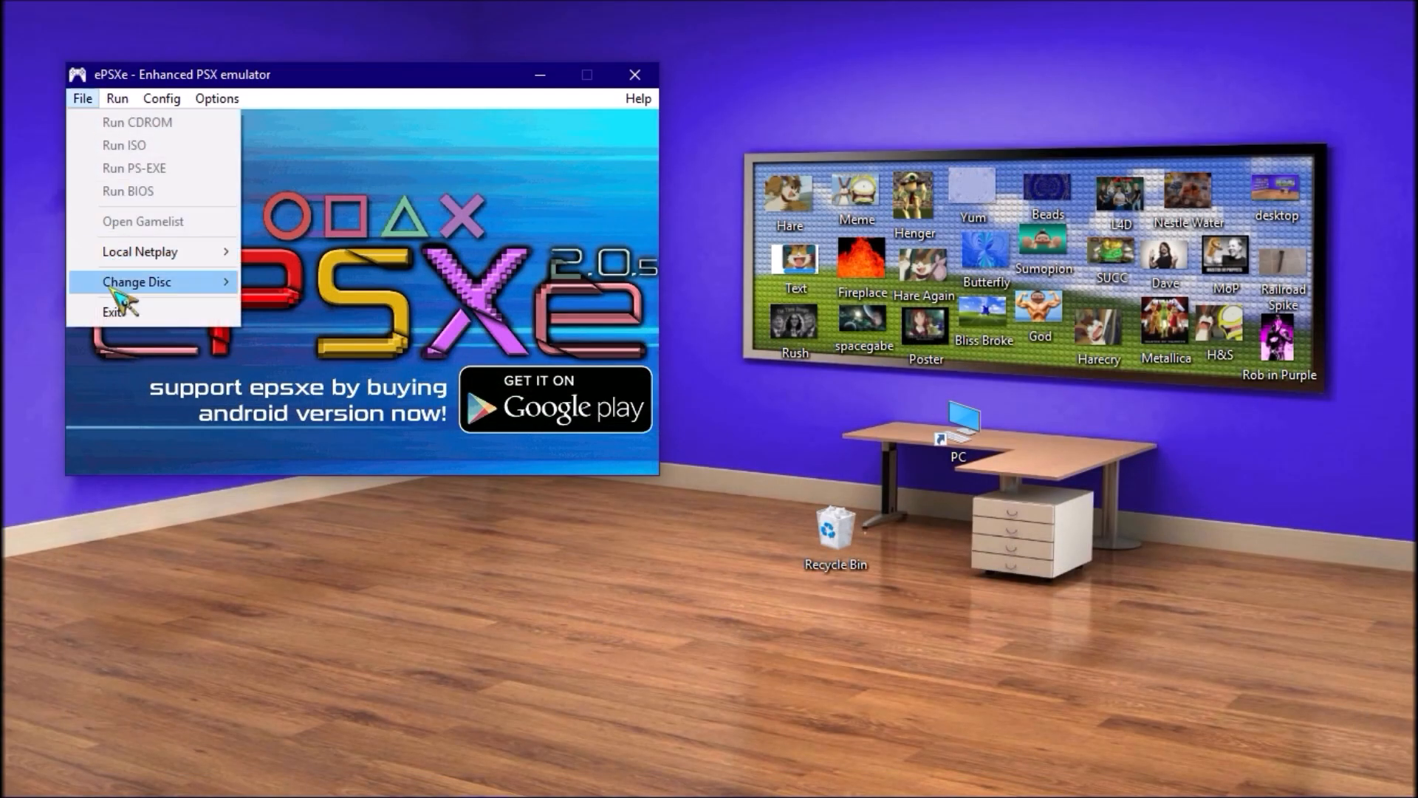
Run another disc change, confirm the prompt, and pick the other game's image in E:/GAMES/games/.
click(136, 281)
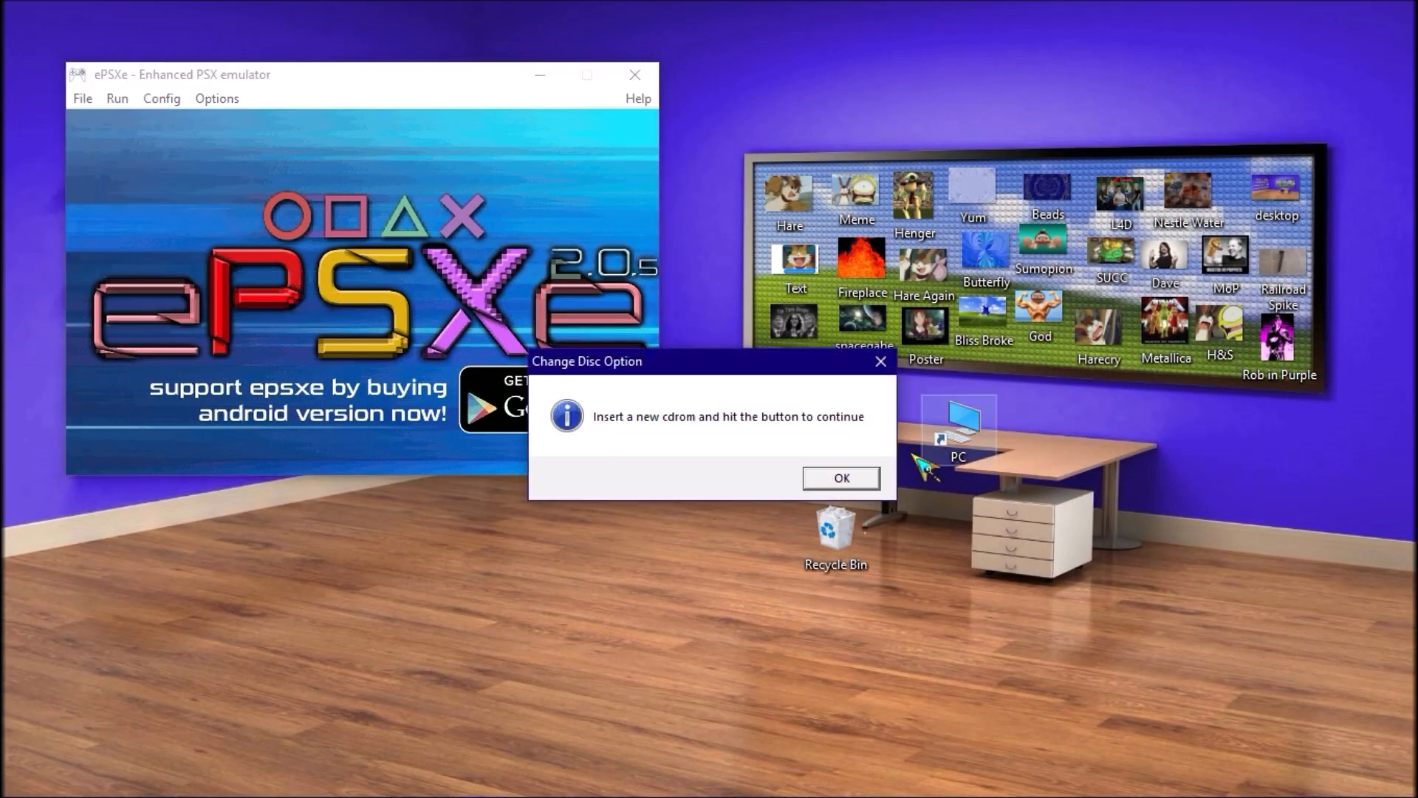
click(840, 477)
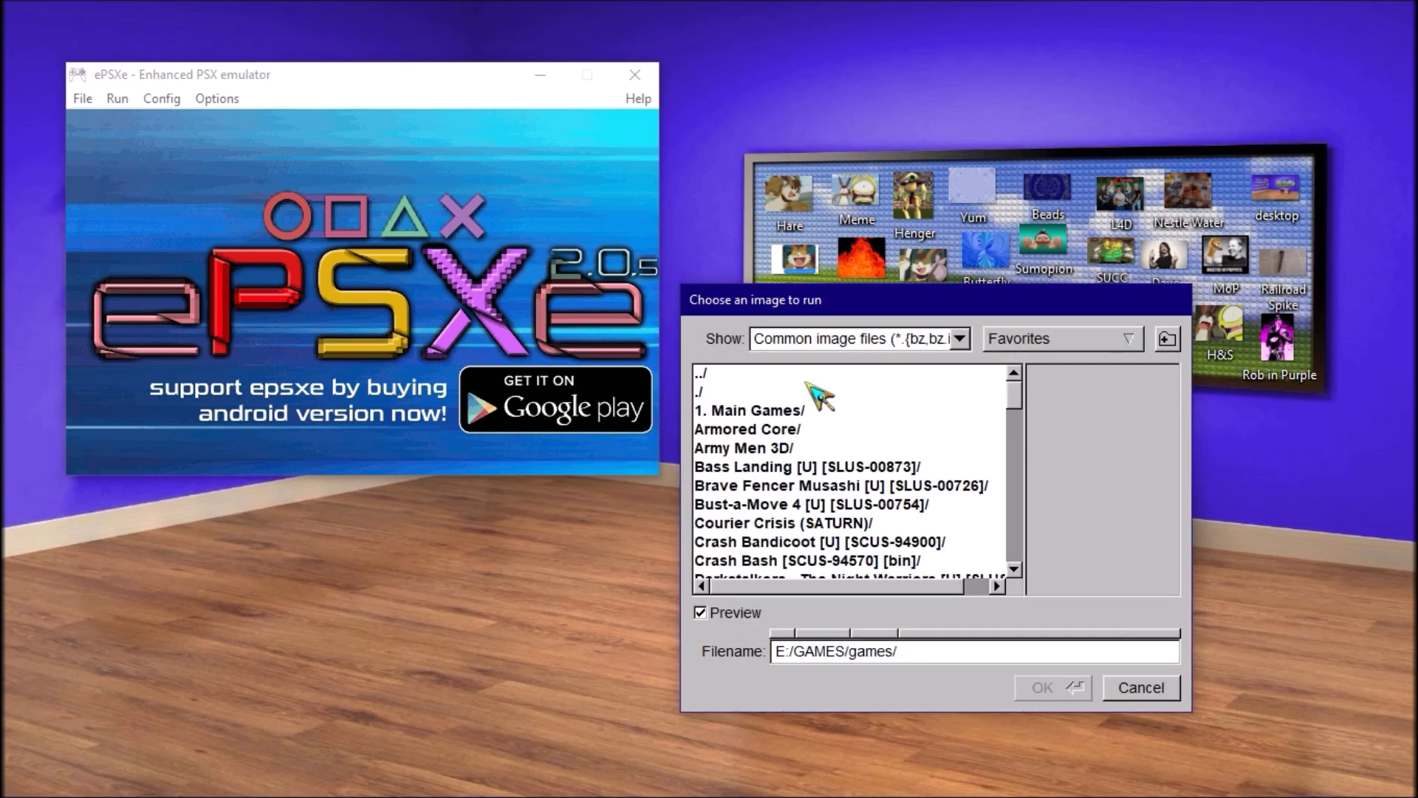
click(766, 486)
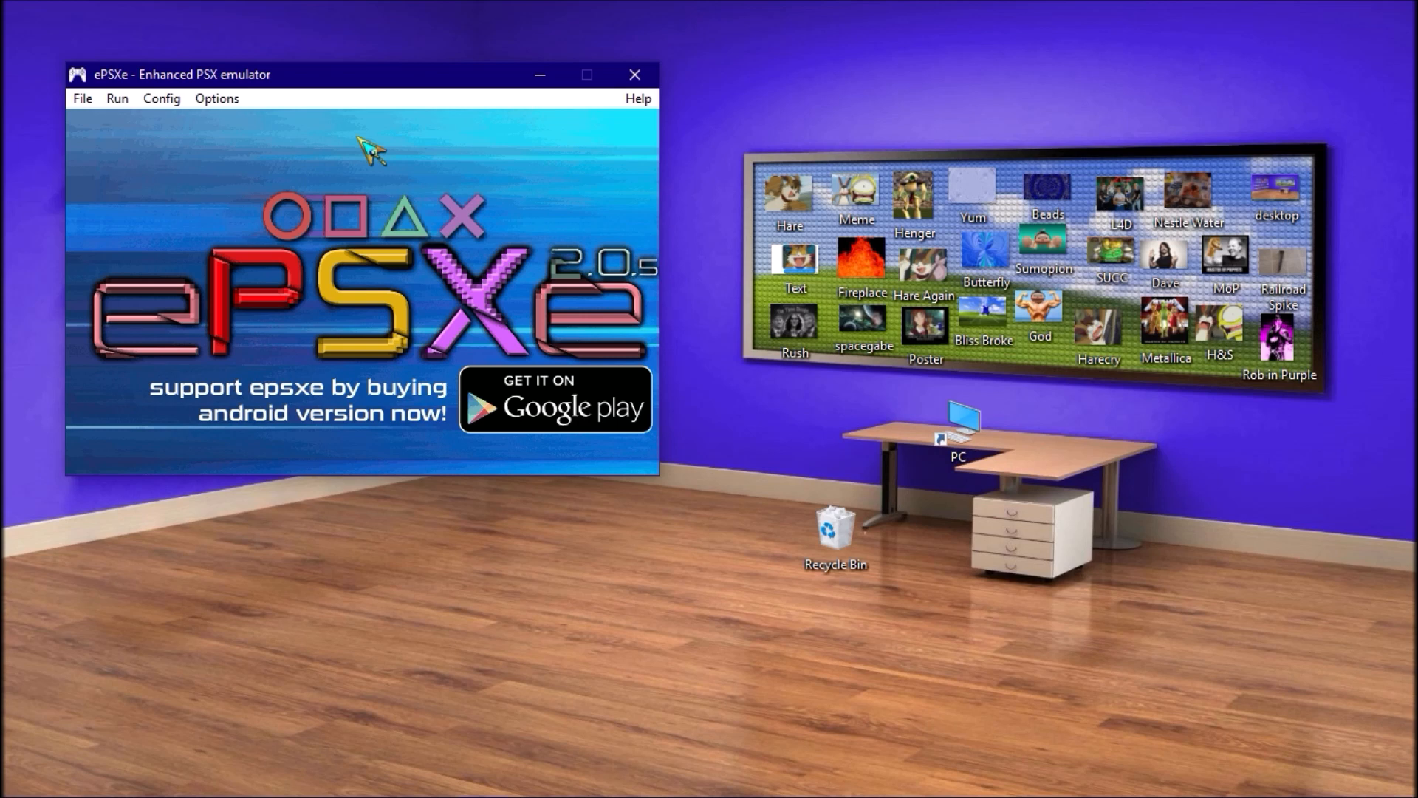
mouse_move(320, 151)
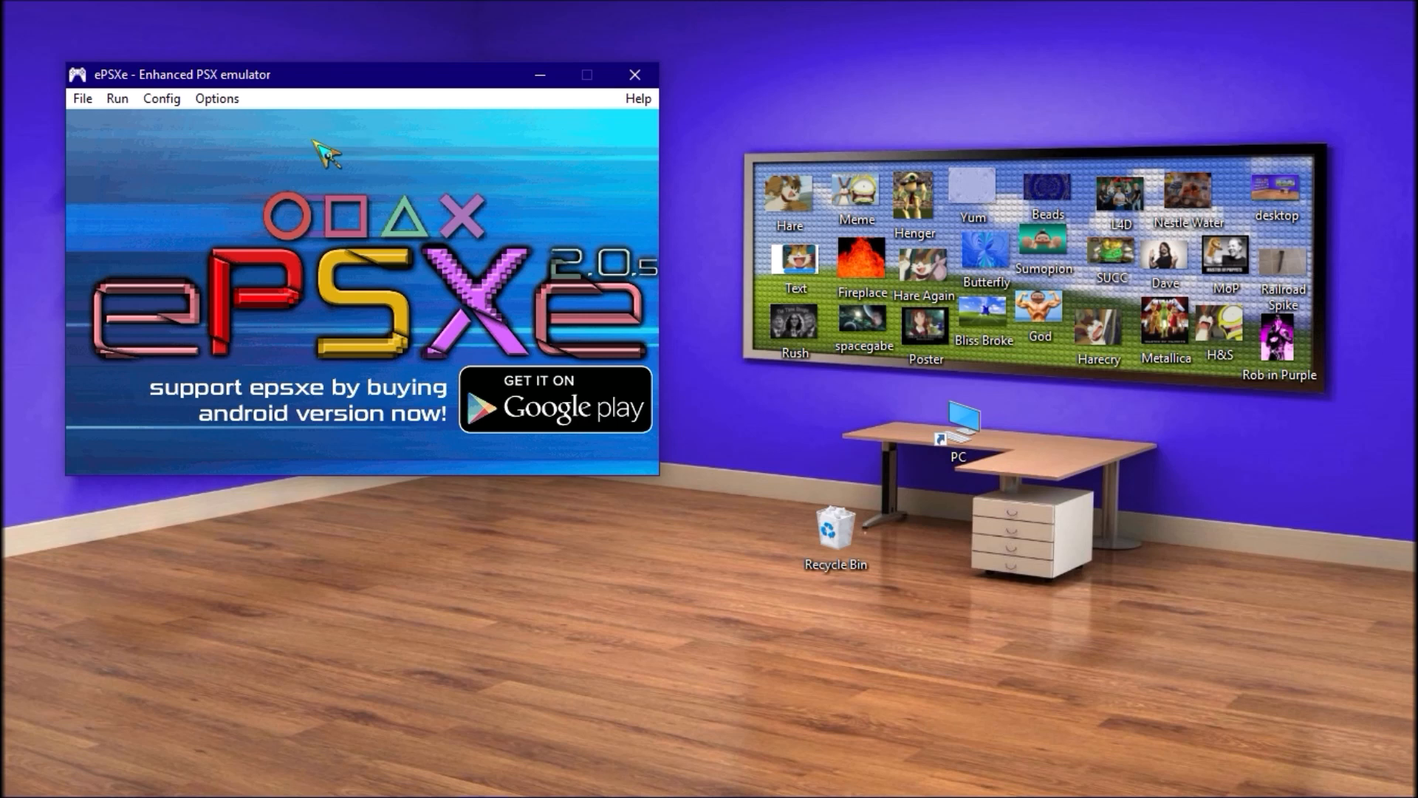
mouse_move(216, 136)
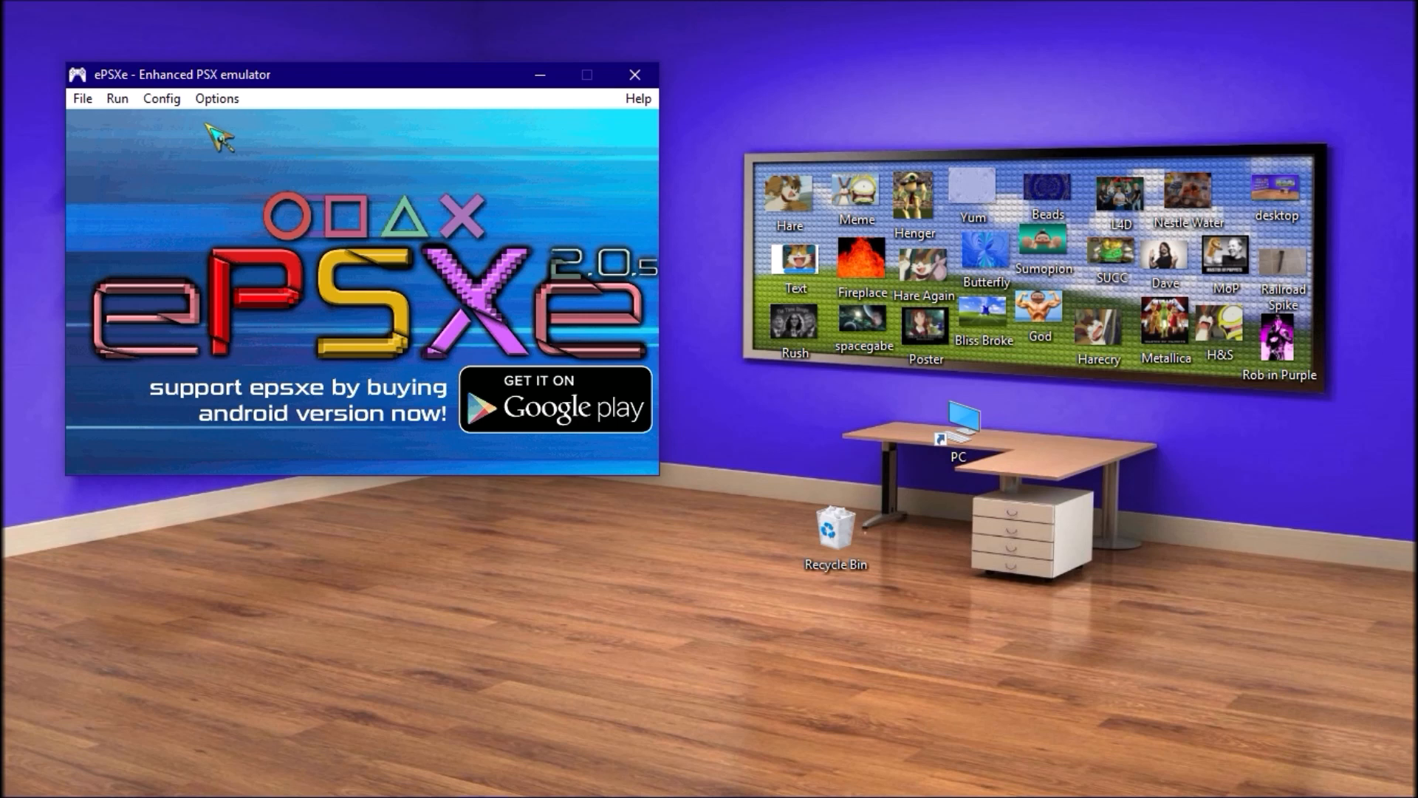
Resume the running game until the shrine shows its Insert the CD prompt.
click(82, 98)
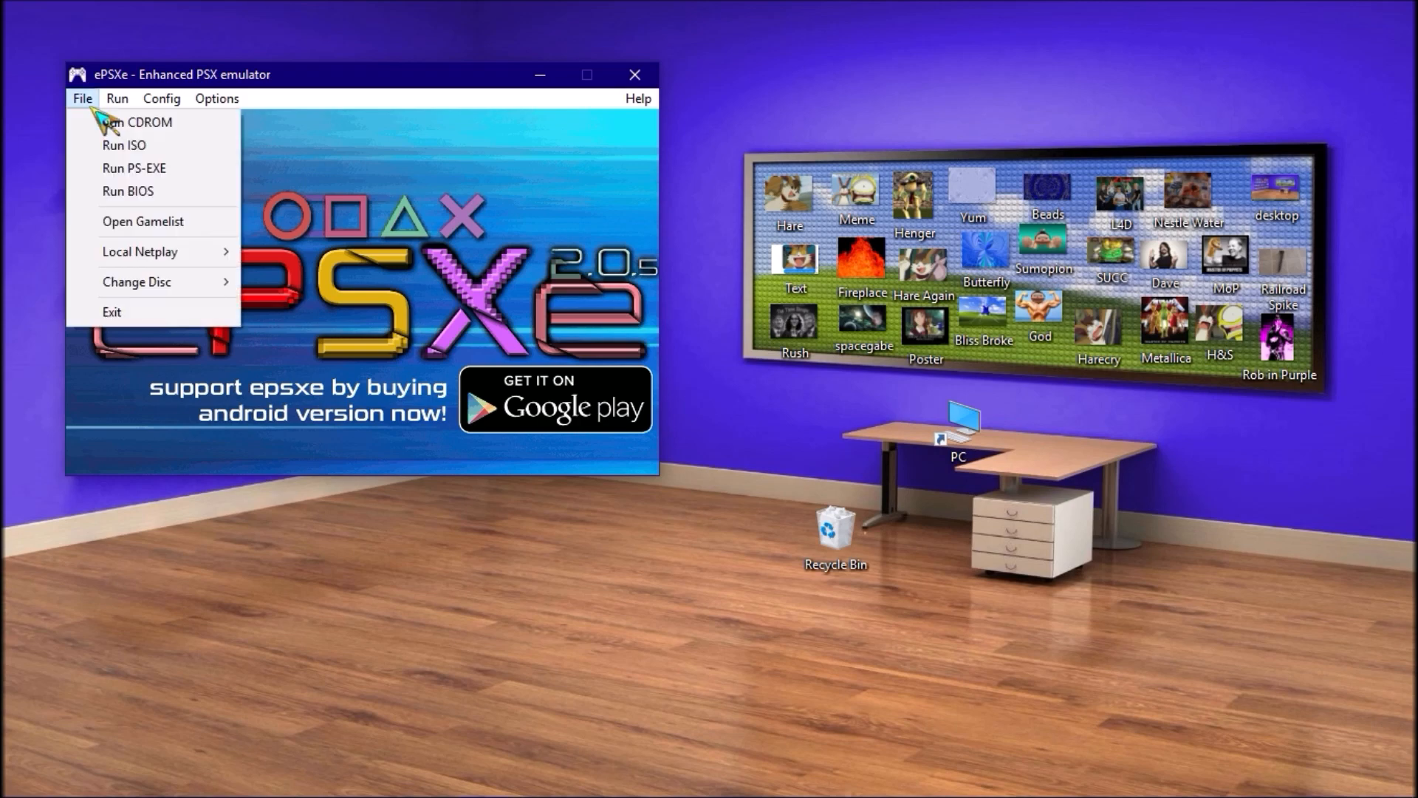
click(135, 122)
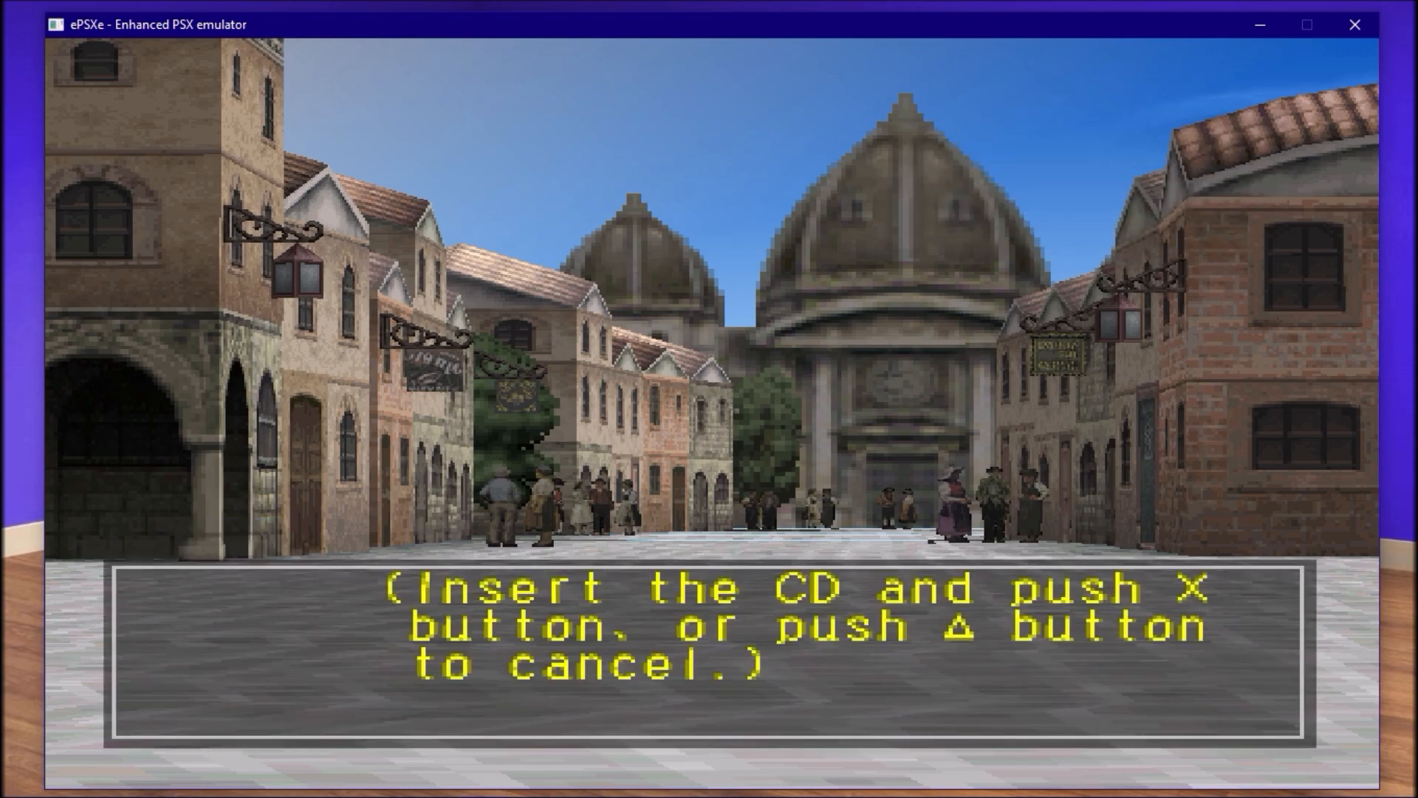
Start another disc change and confirm the new disc is inserted.
click(83, 97)
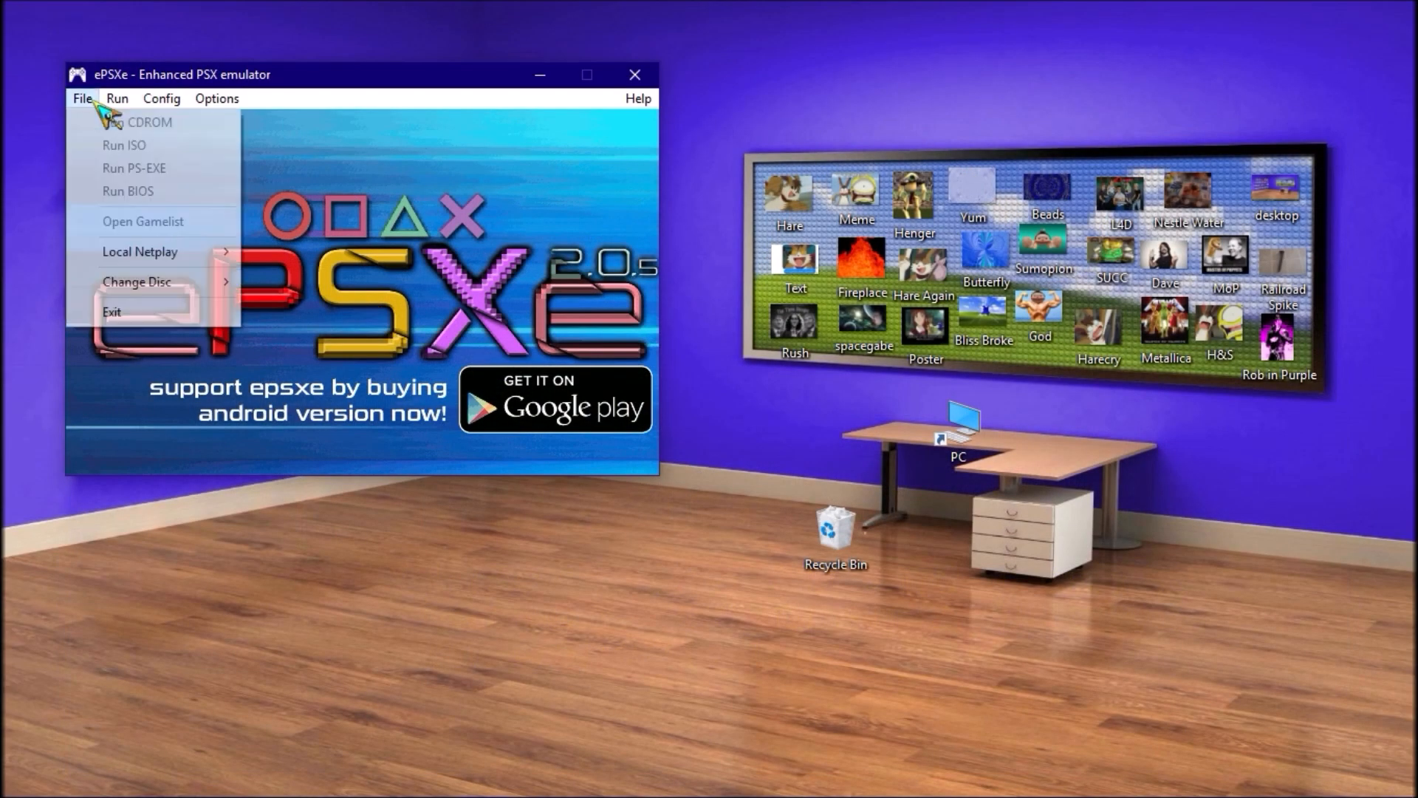
click(155, 281)
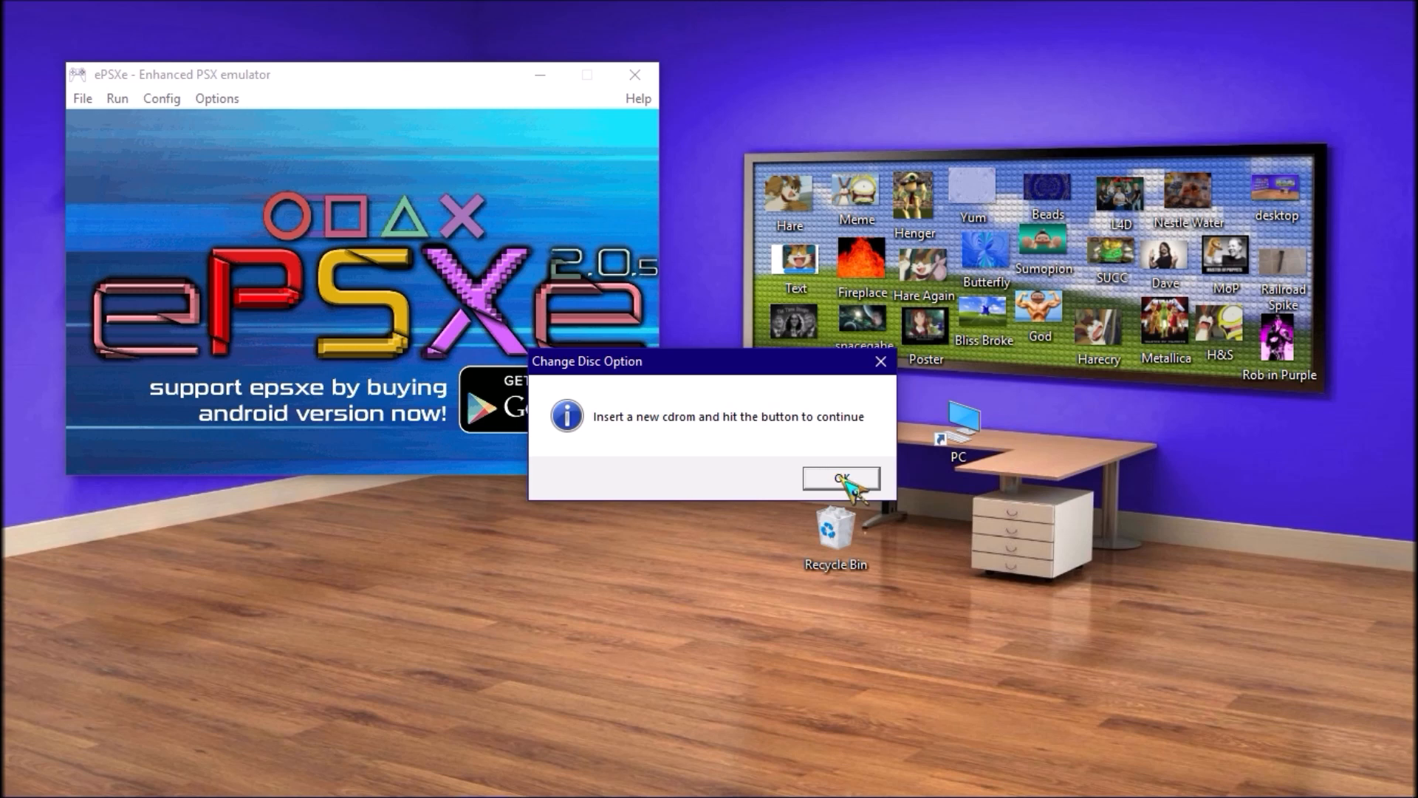
click(839, 477)
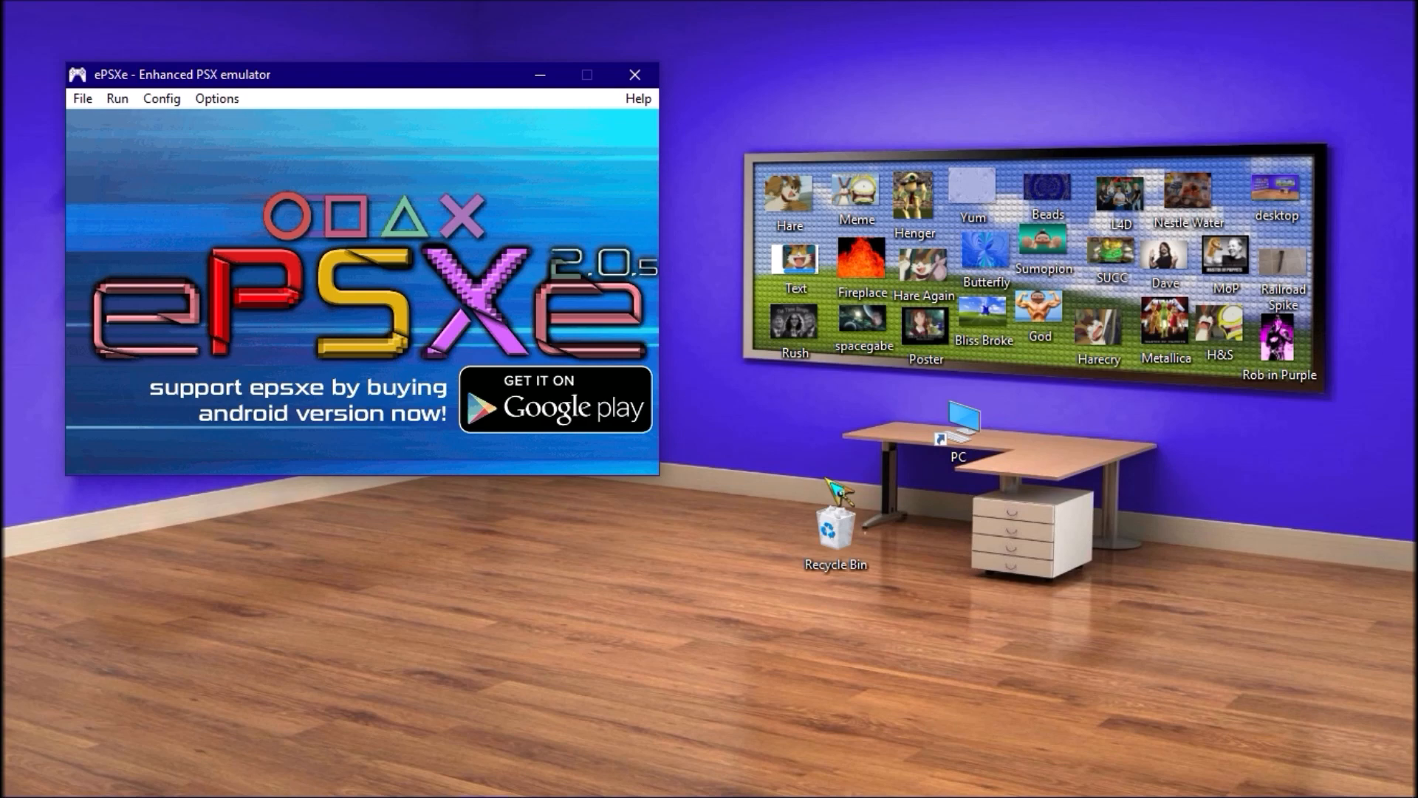
click(587, 74)
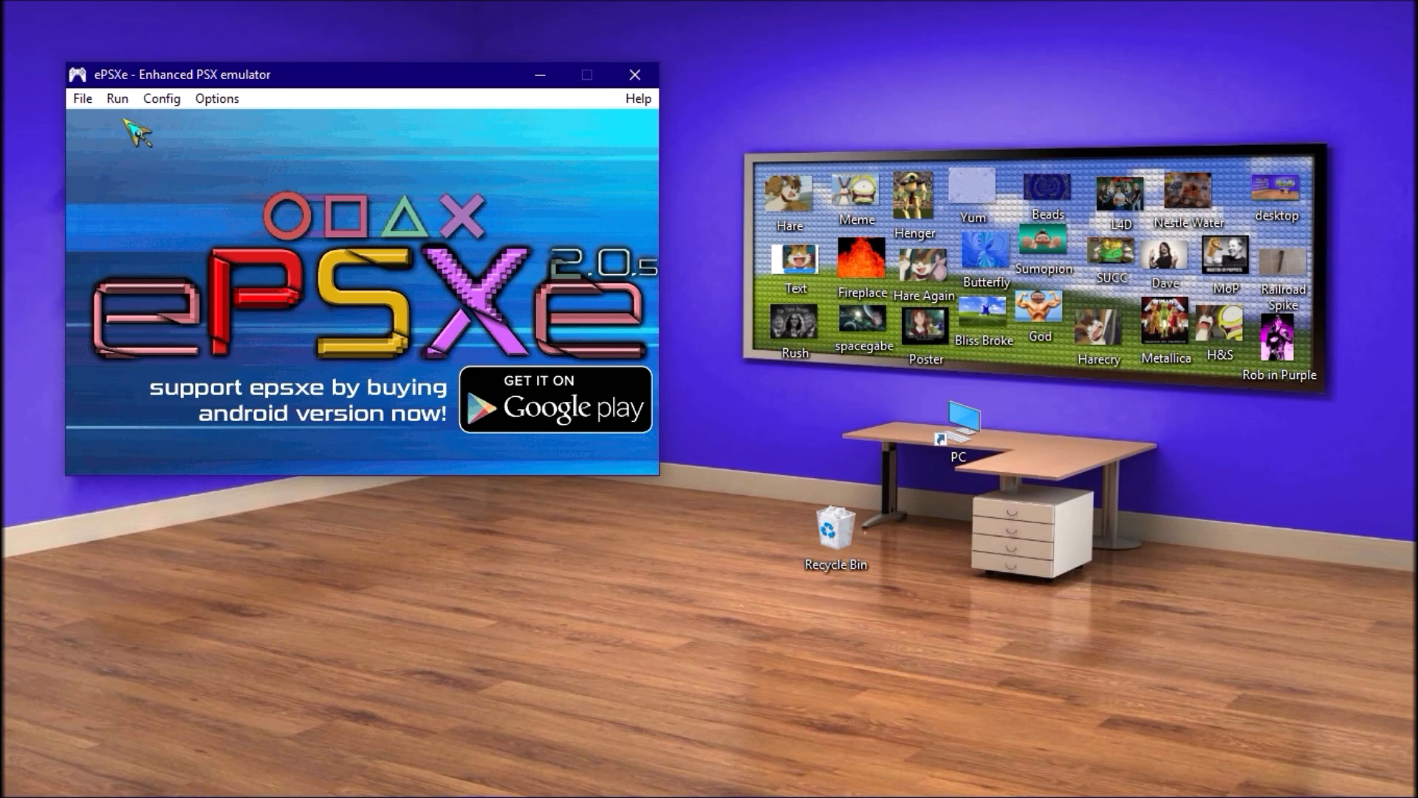
click(81, 97)
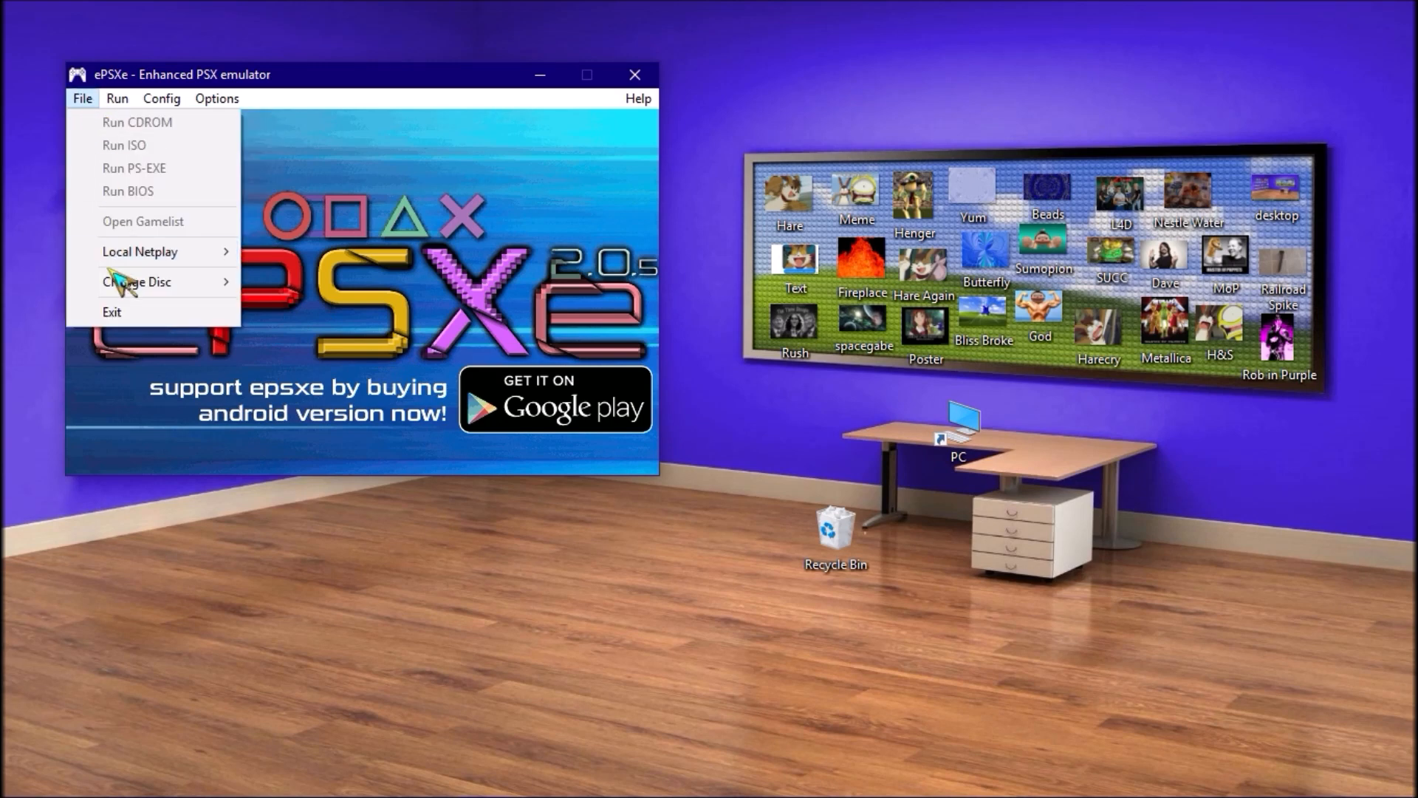
click(124, 144)
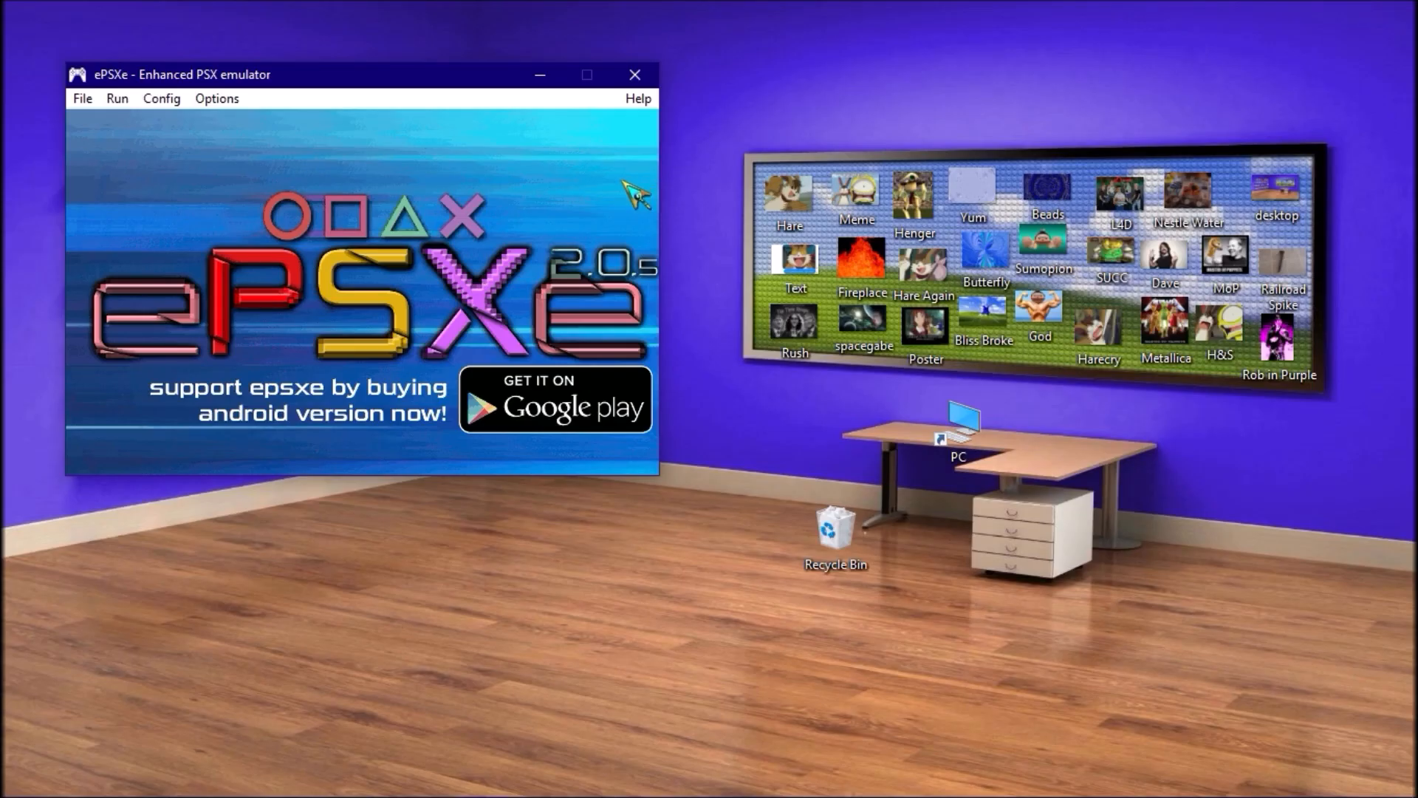
click(162, 97)
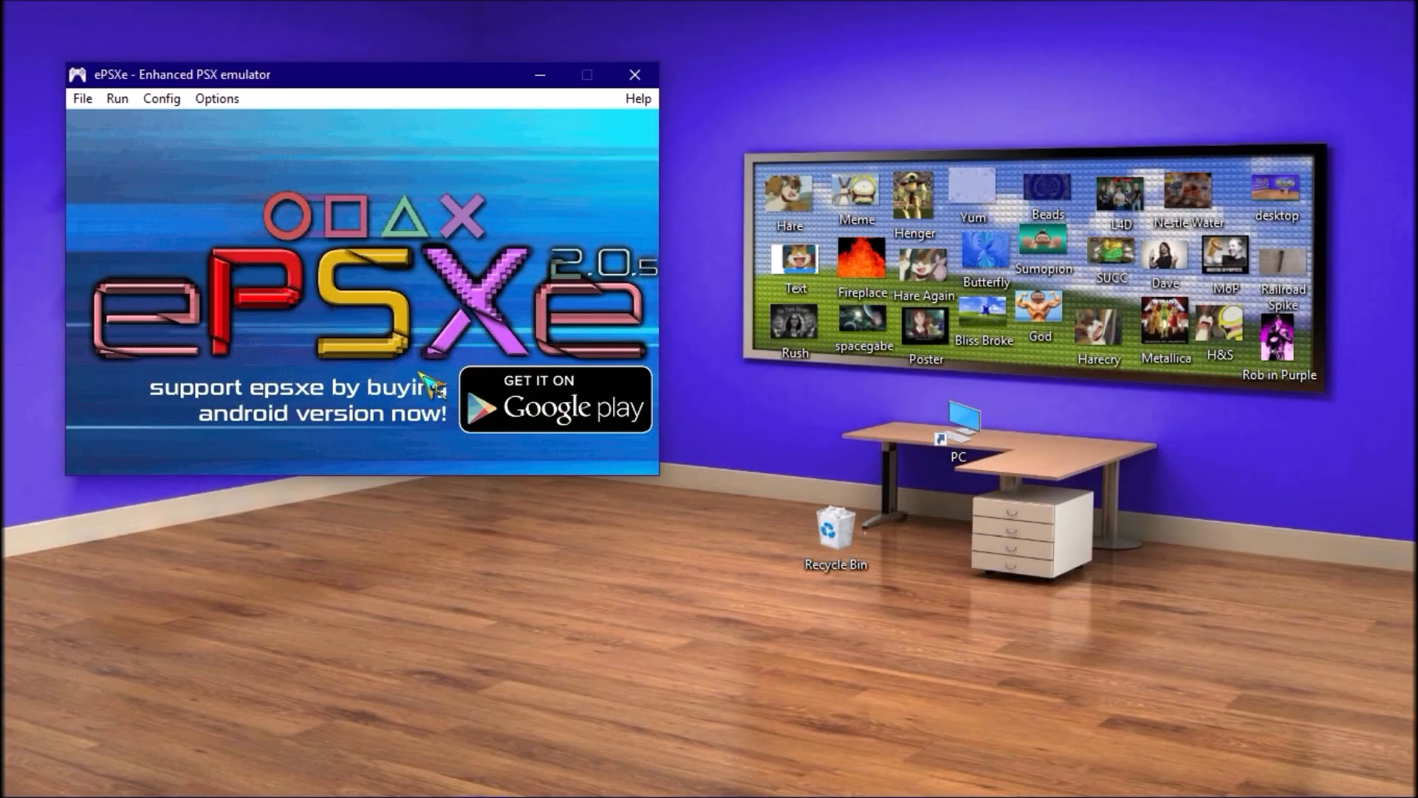
Change the disc, confirm the prompt, and open the Bust-a-Move 4 folder under E:/GAMES/games/.
click(81, 99)
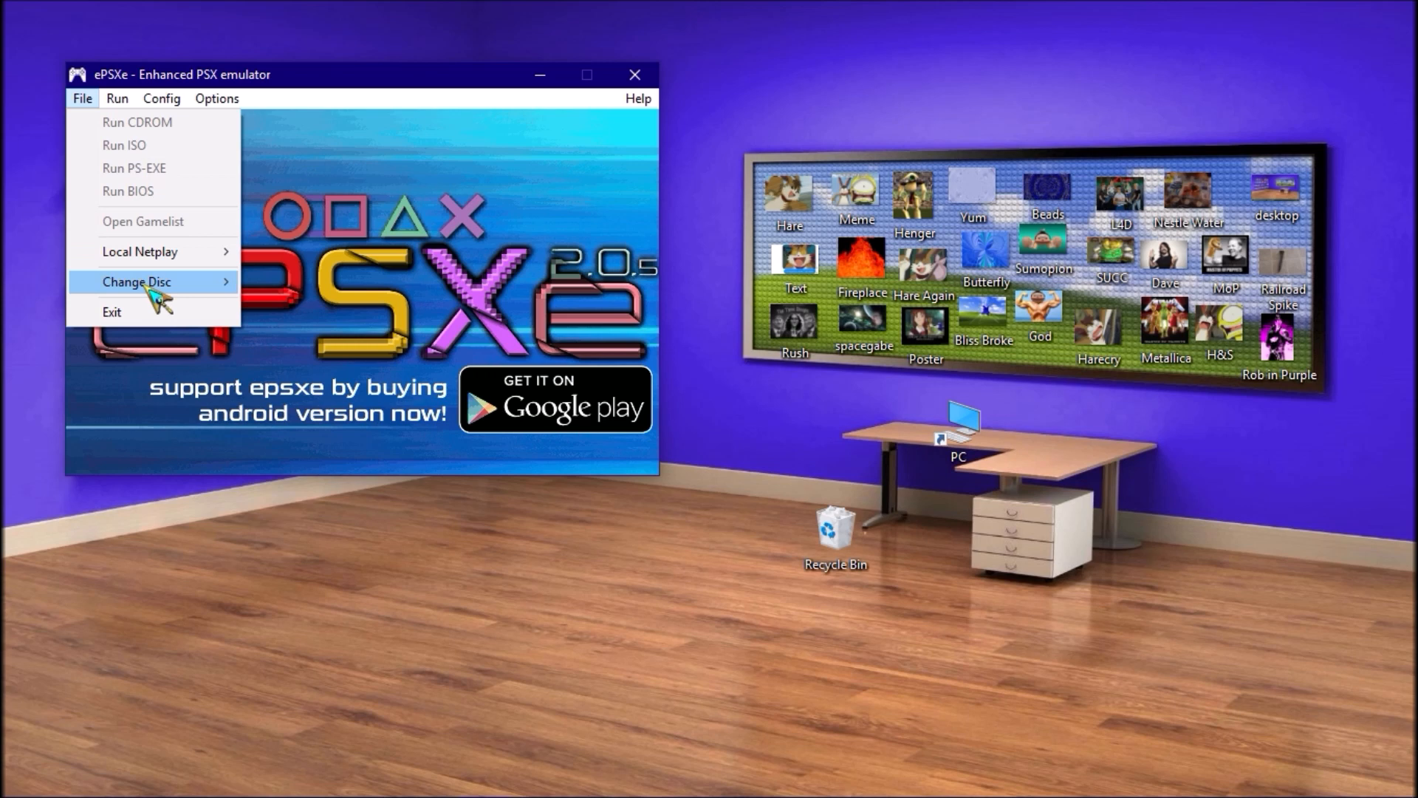
click(138, 281)
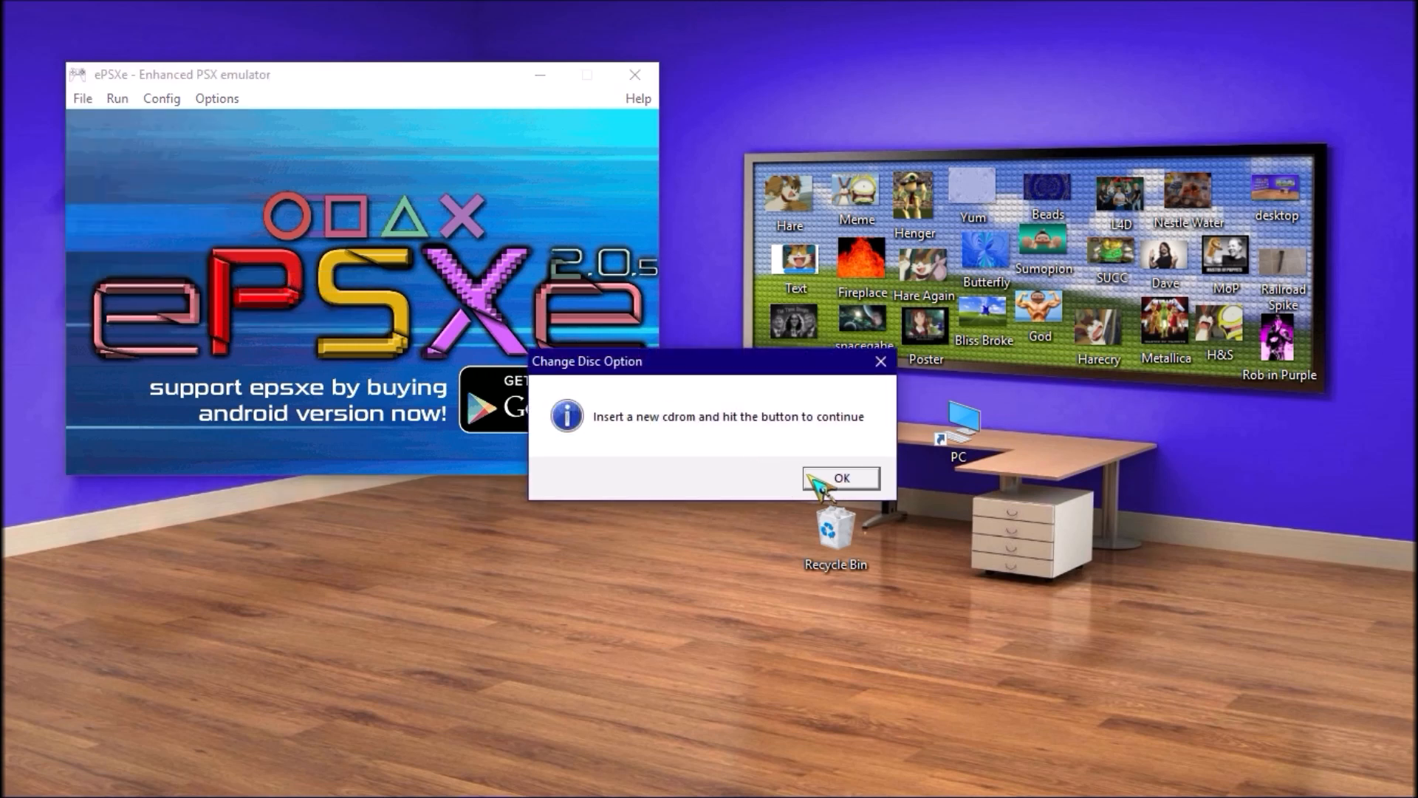
click(839, 478)
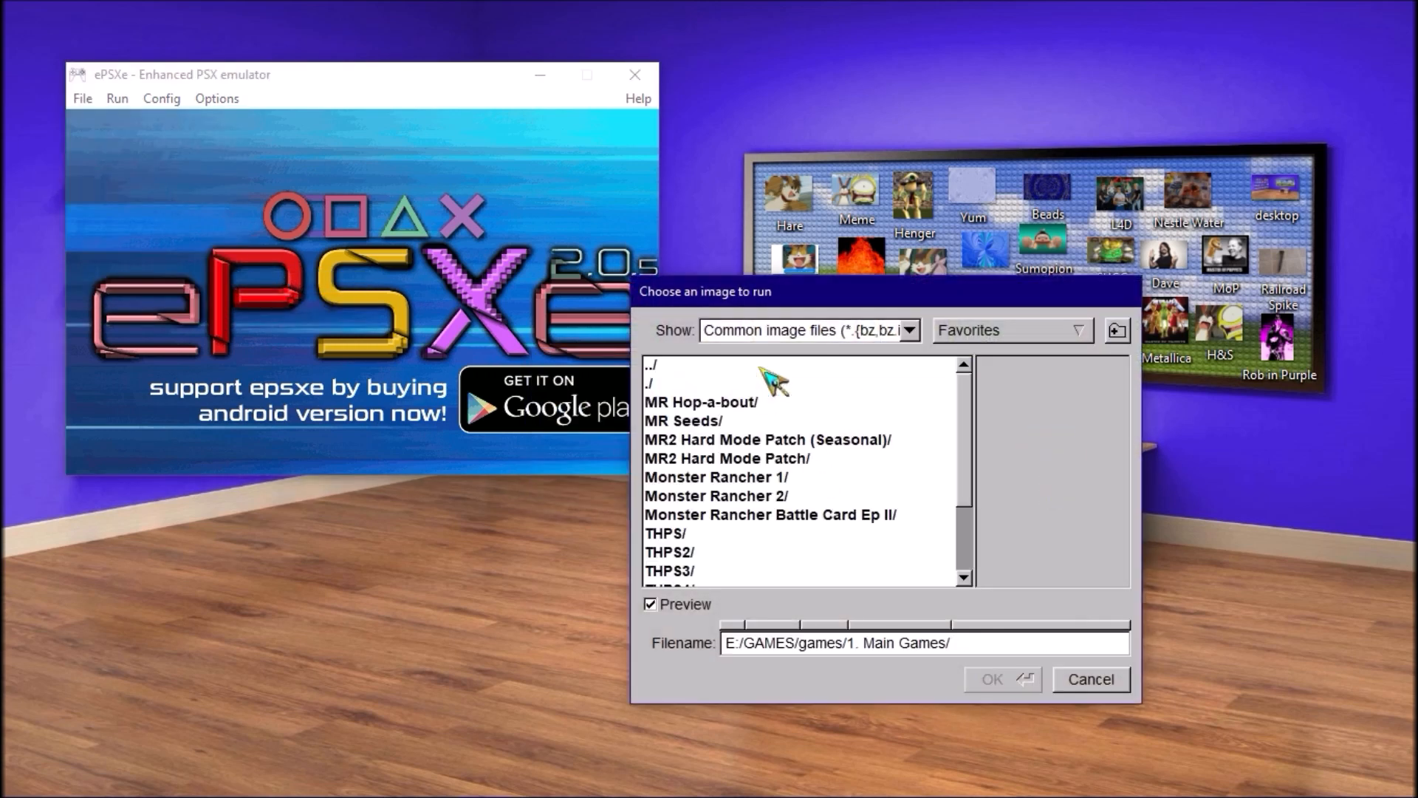
scroll(down, 3)
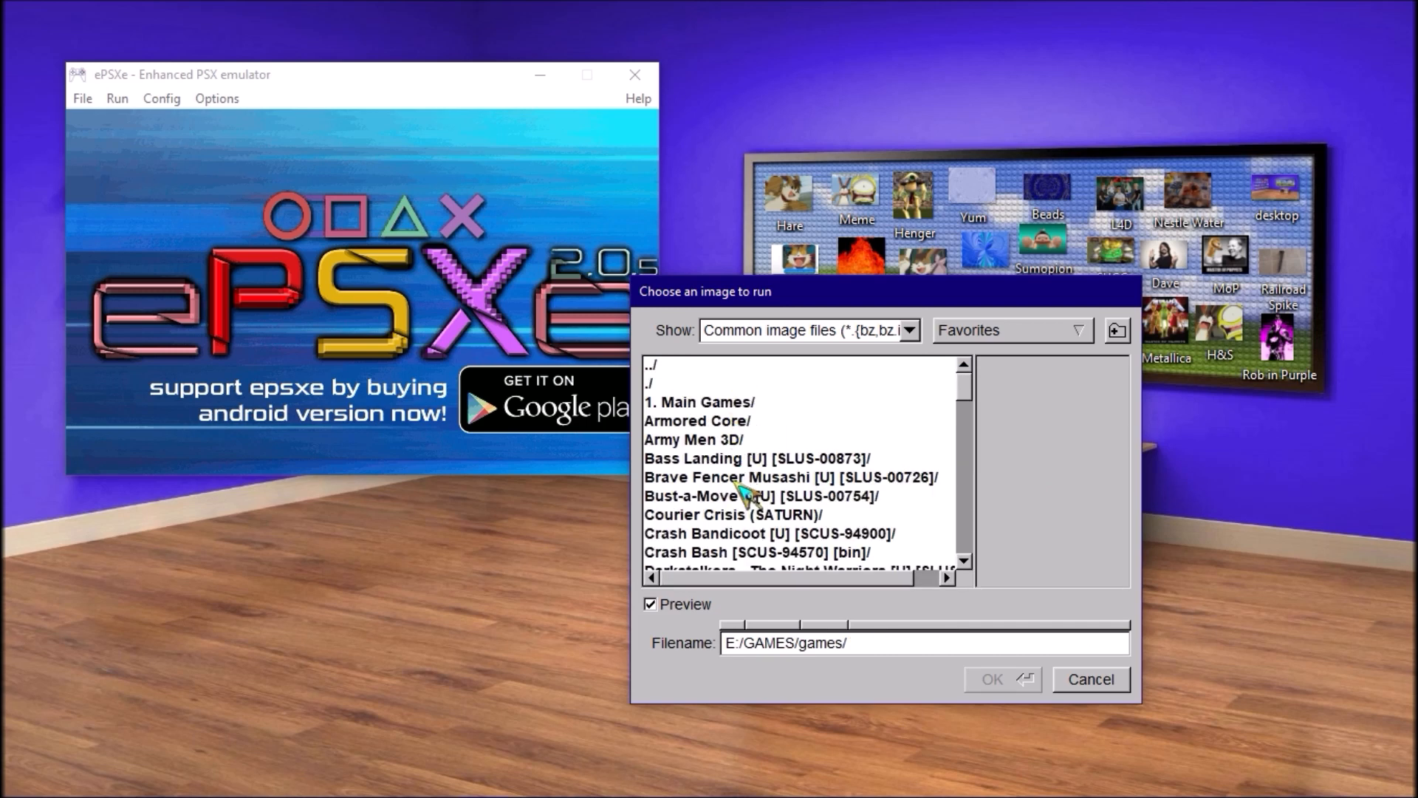
double_click(789, 477)
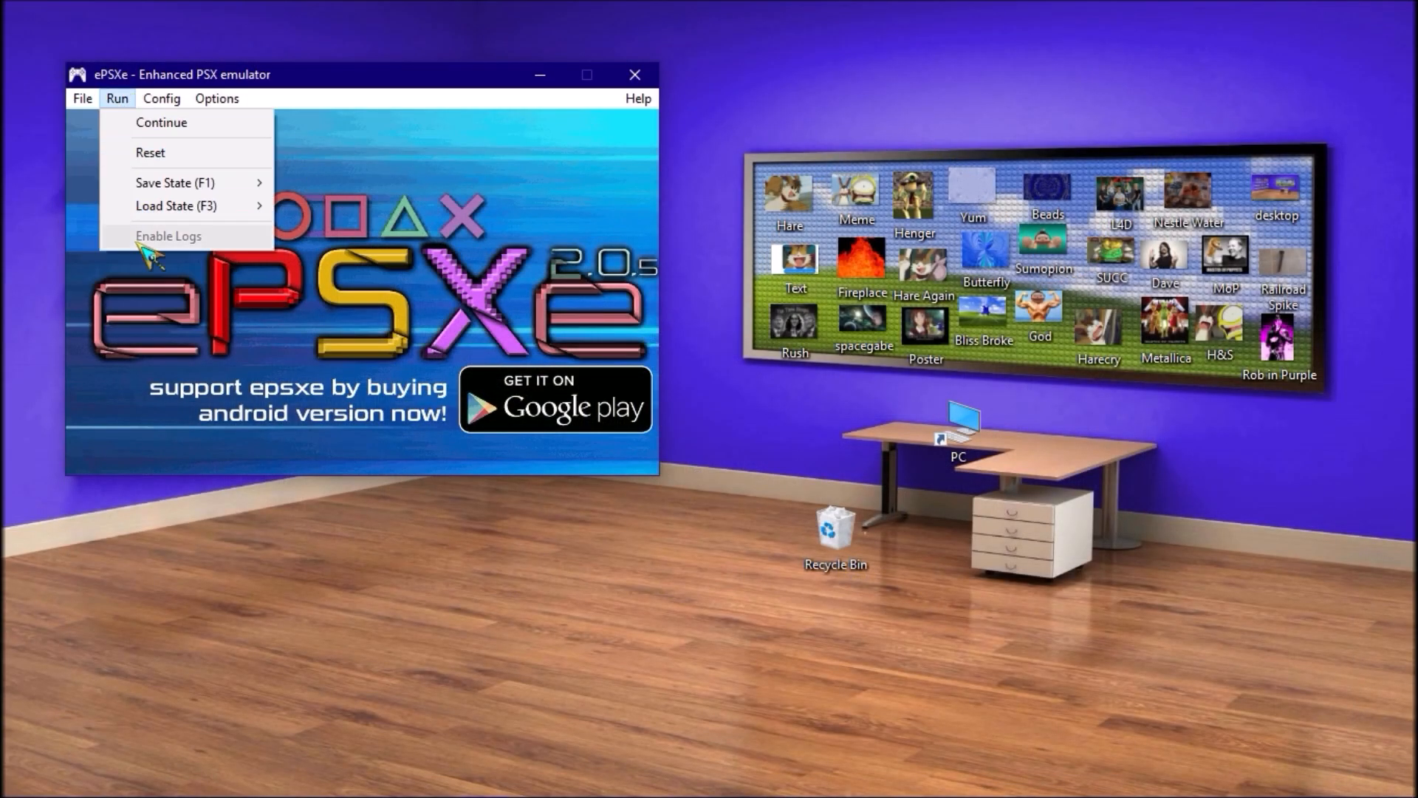
Start an ISO disc change showing the Monster Rancher 2 HM v0.21 files in the MR2 Hard Mode Patch folder.
click(81, 98)
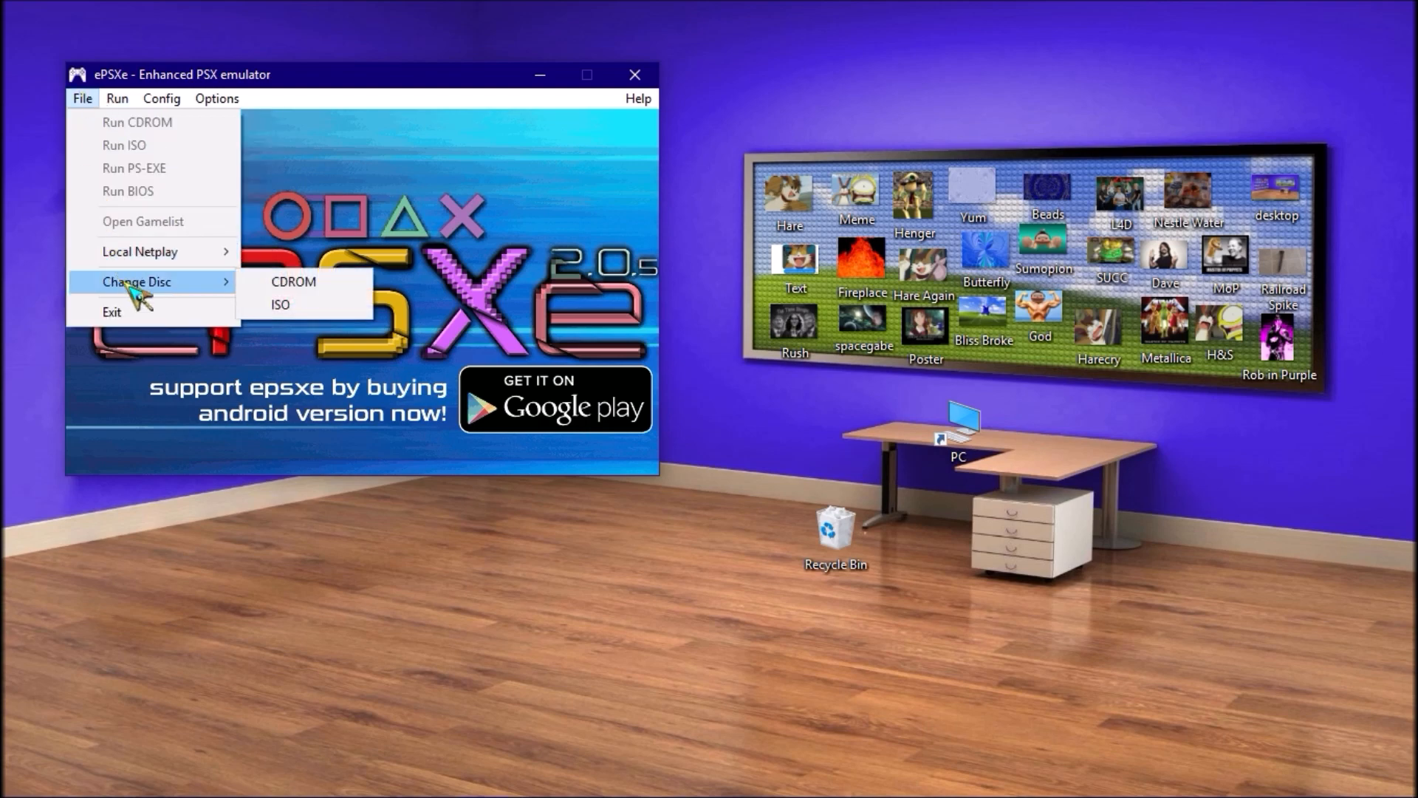
click(281, 305)
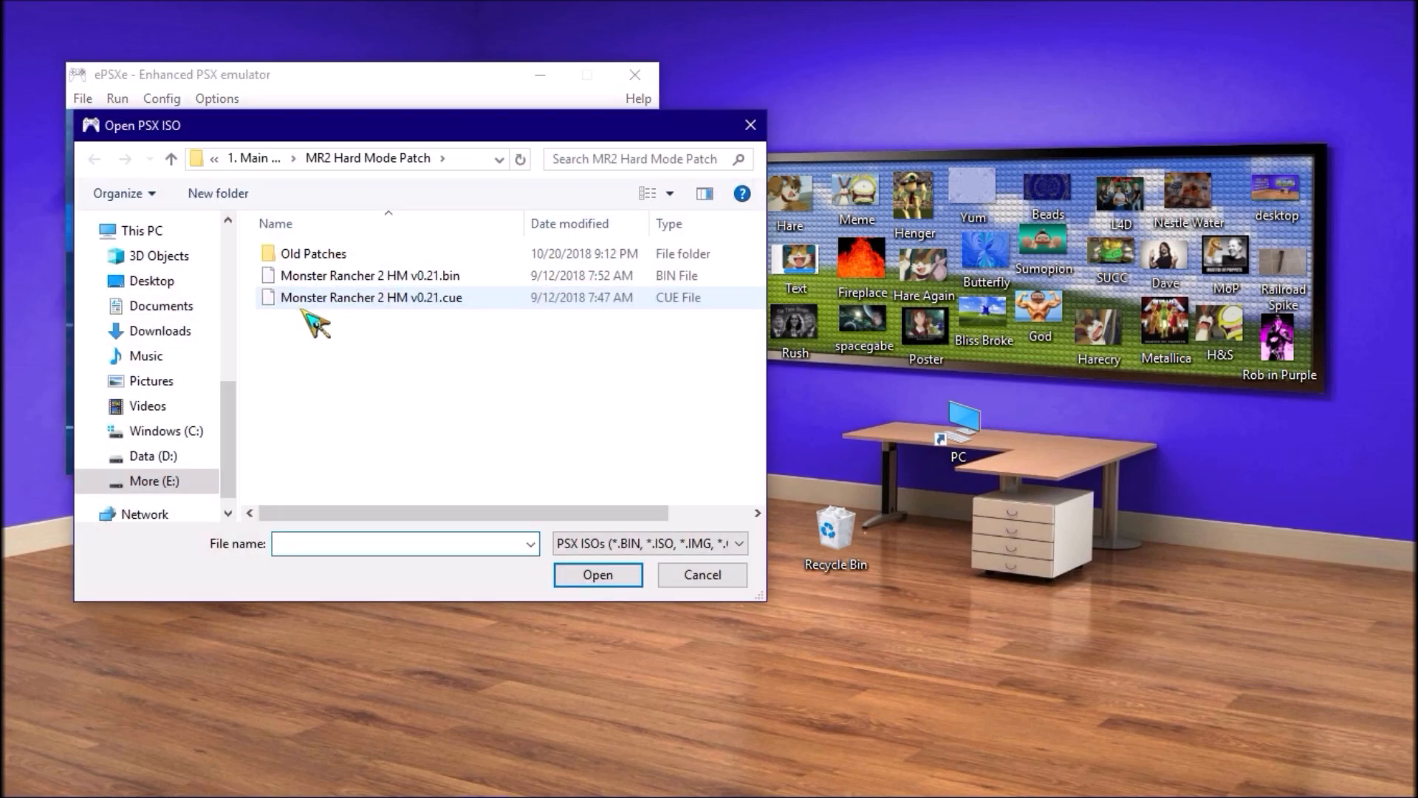